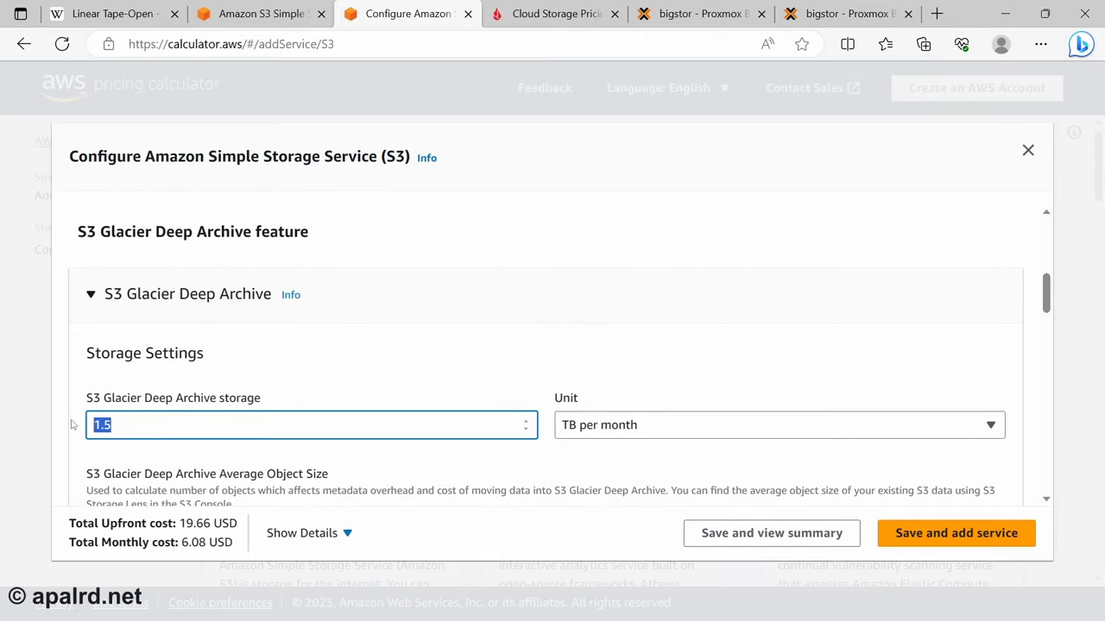
Enter 30 TB monthly storage, 4 MB object size and 25600 requests for Glacier Deep Archive
type("30")
type("4")
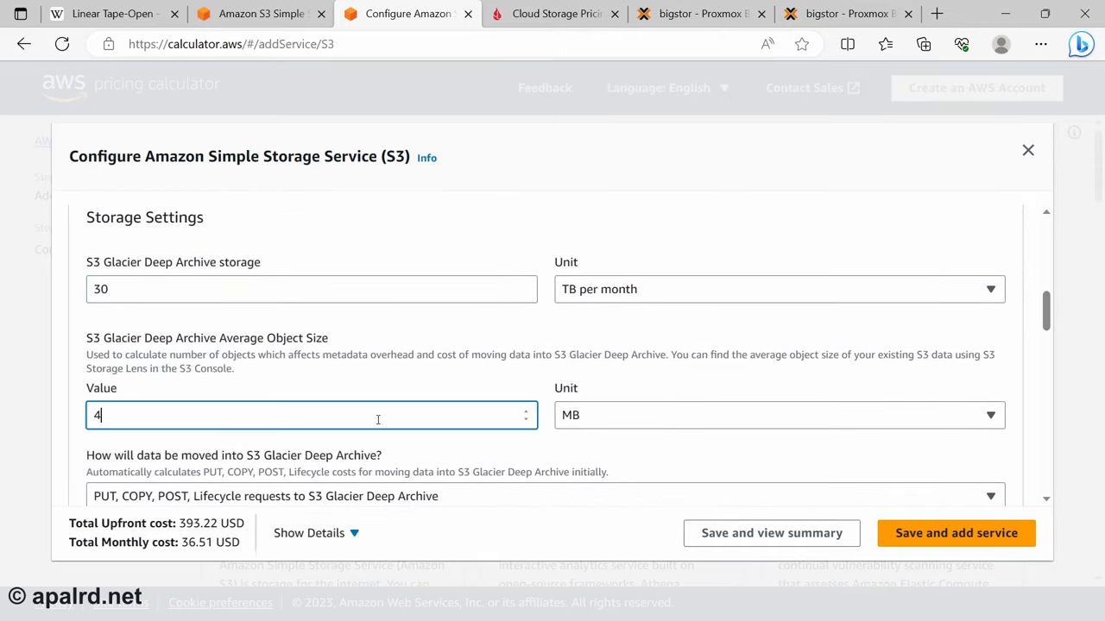
scroll("down", 3)
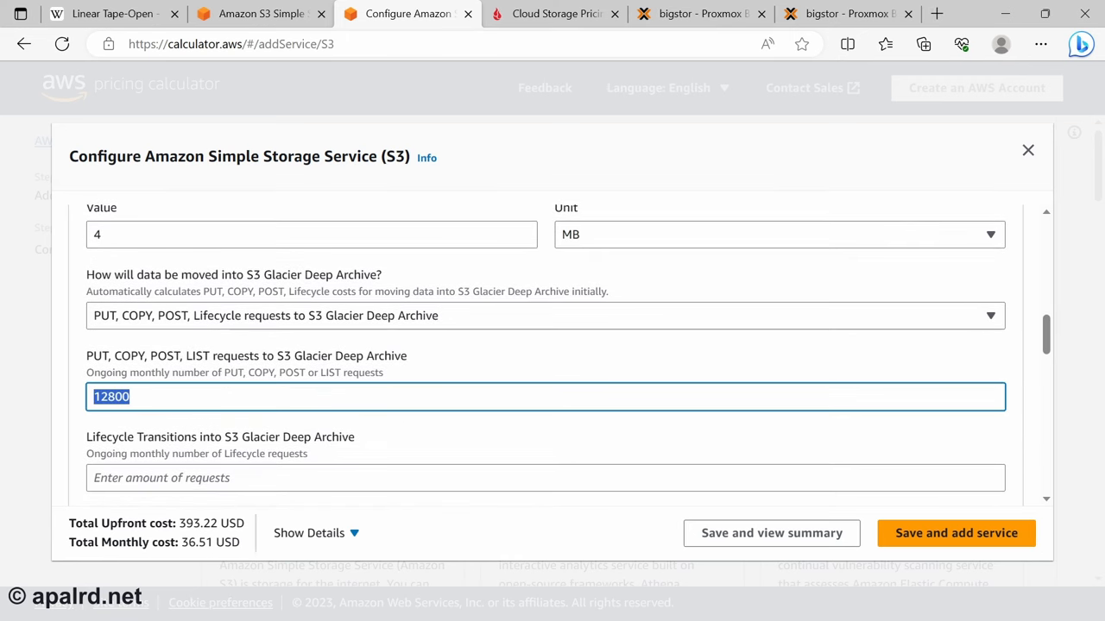
mouse_move(54, 328)
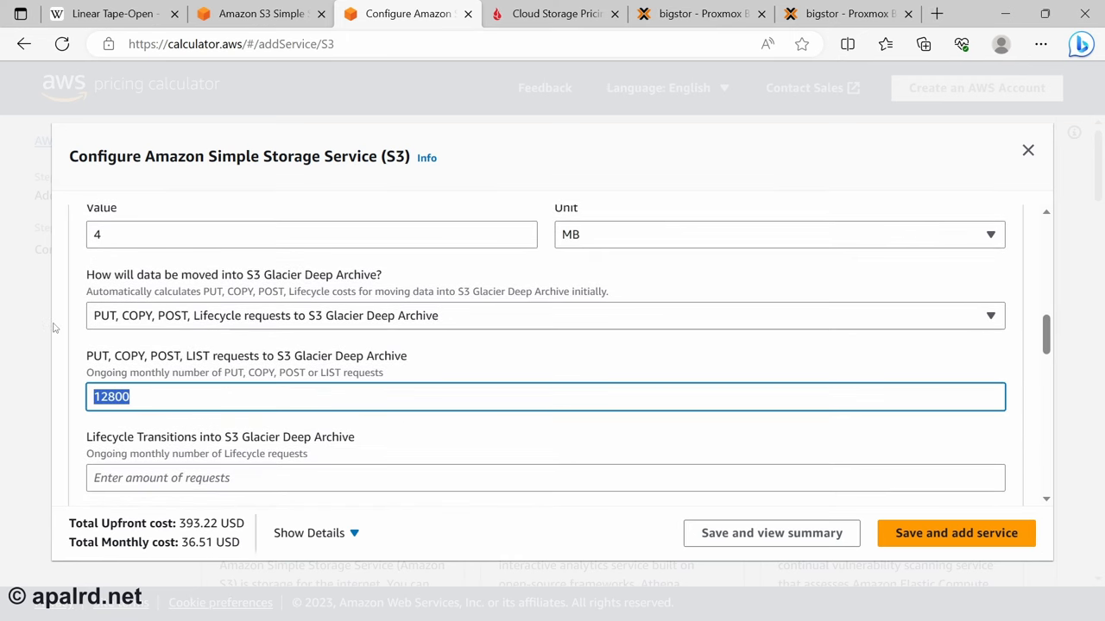
type("256")
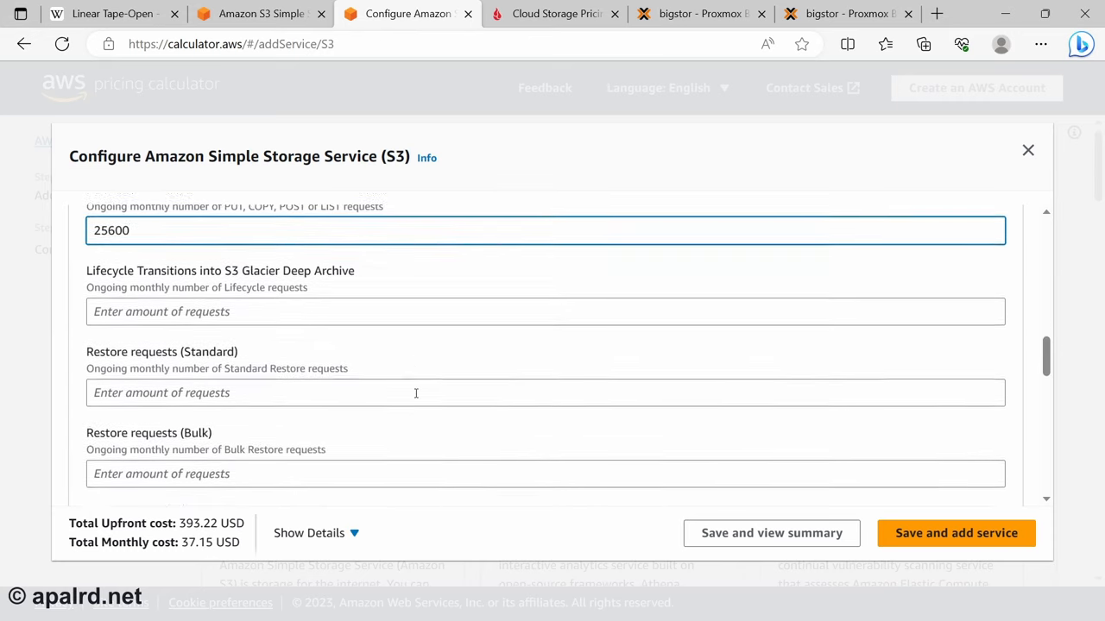
scroll("down", 3)
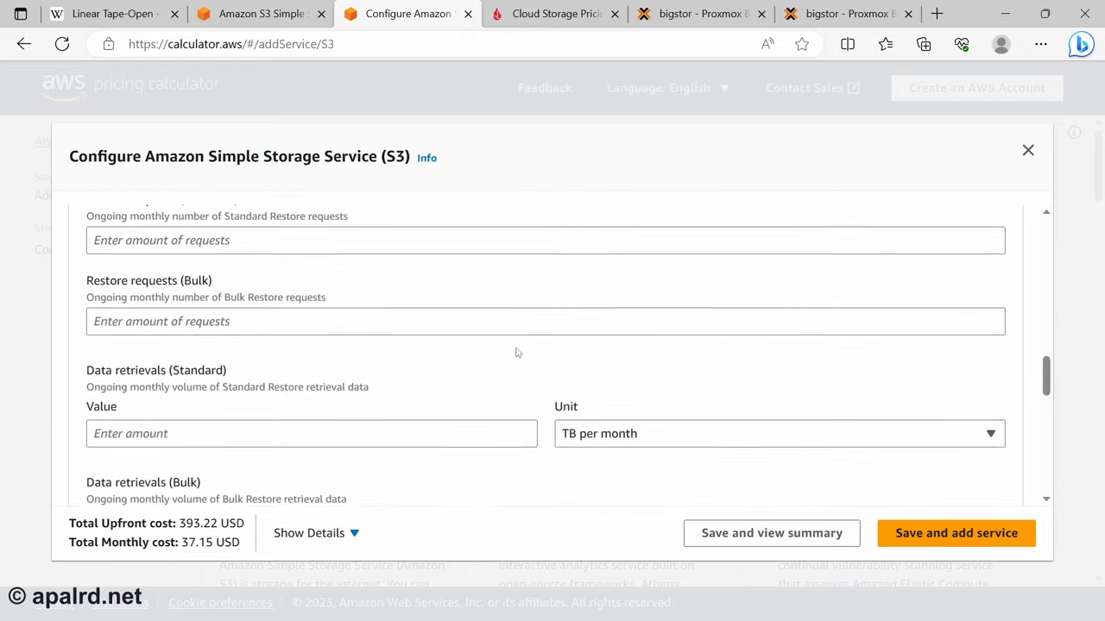
scroll("down", 3)
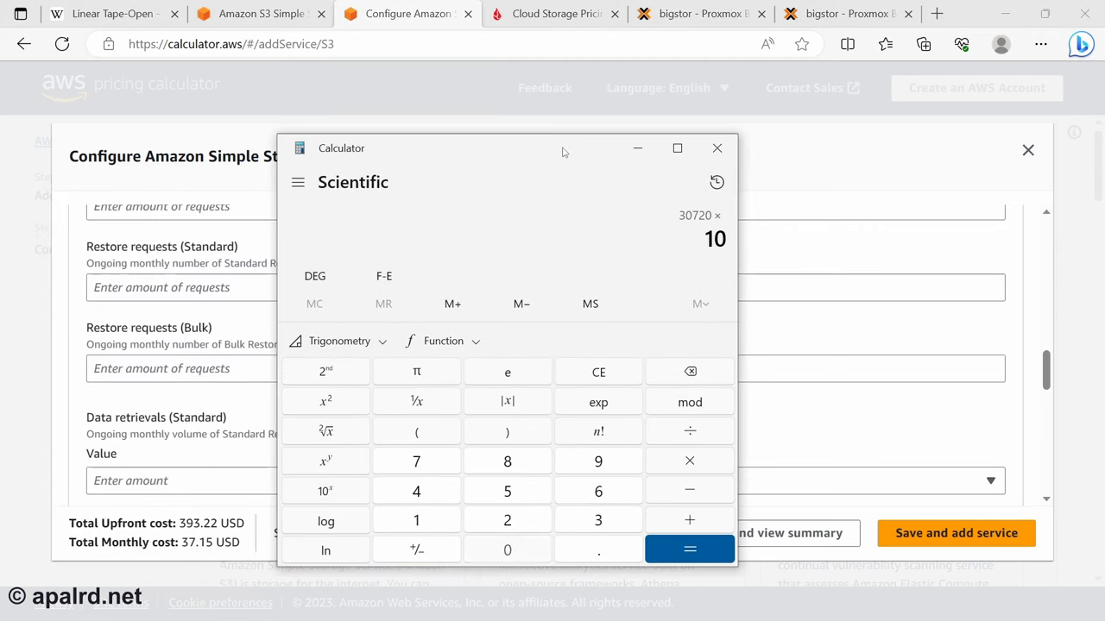
Compute 31457280 ÷ 4 and enter 7864320 as the bulk restore requests
left_click(690, 549)
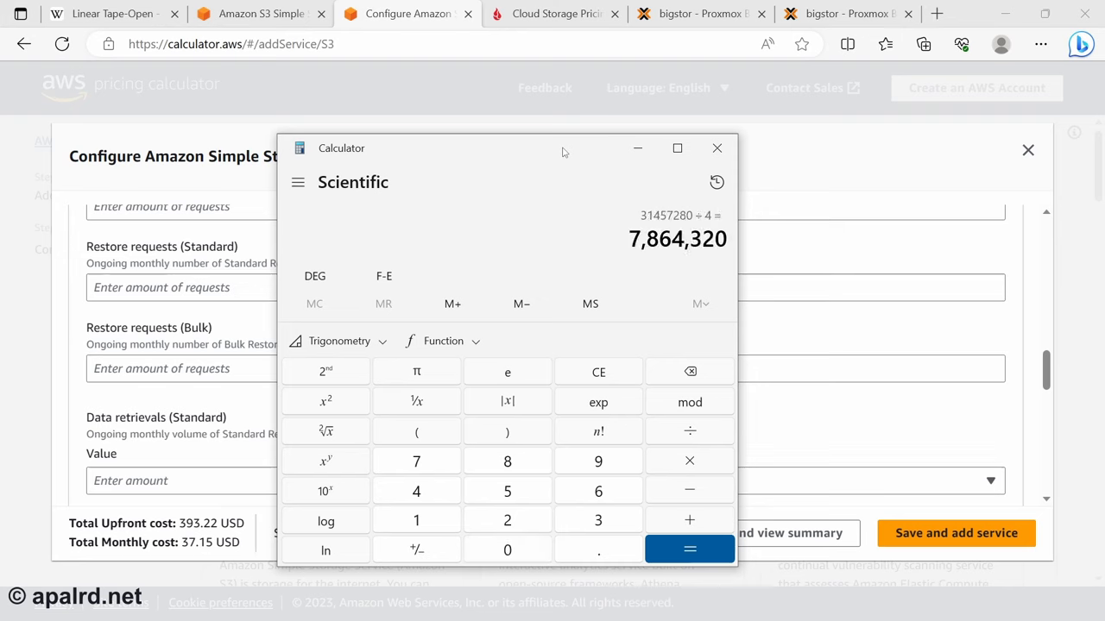
right_click(677, 239)
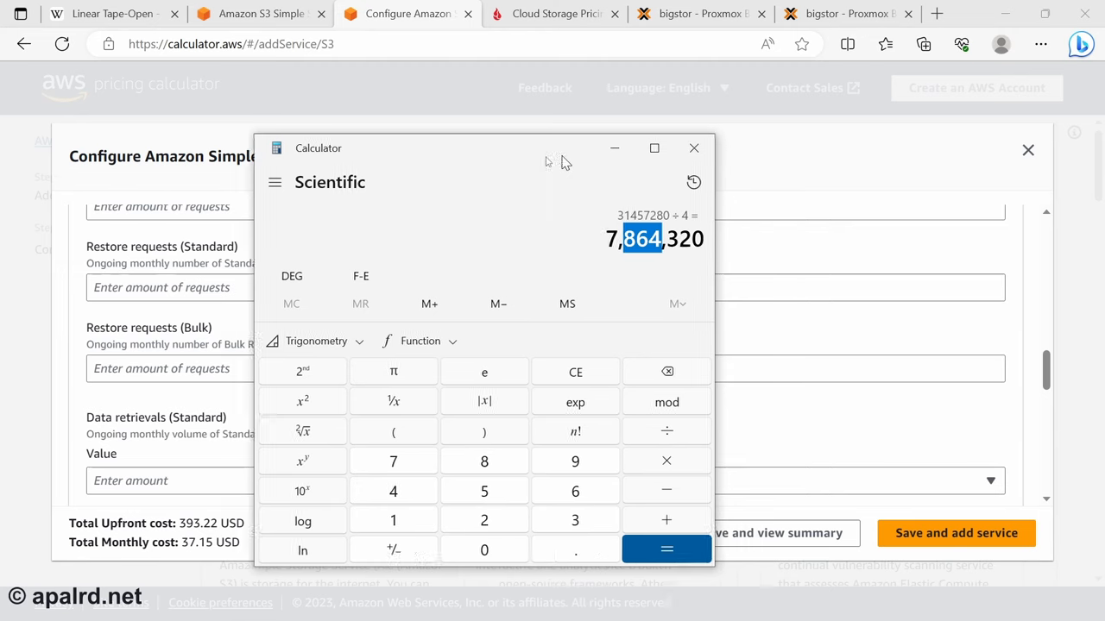
left_click(693, 148)
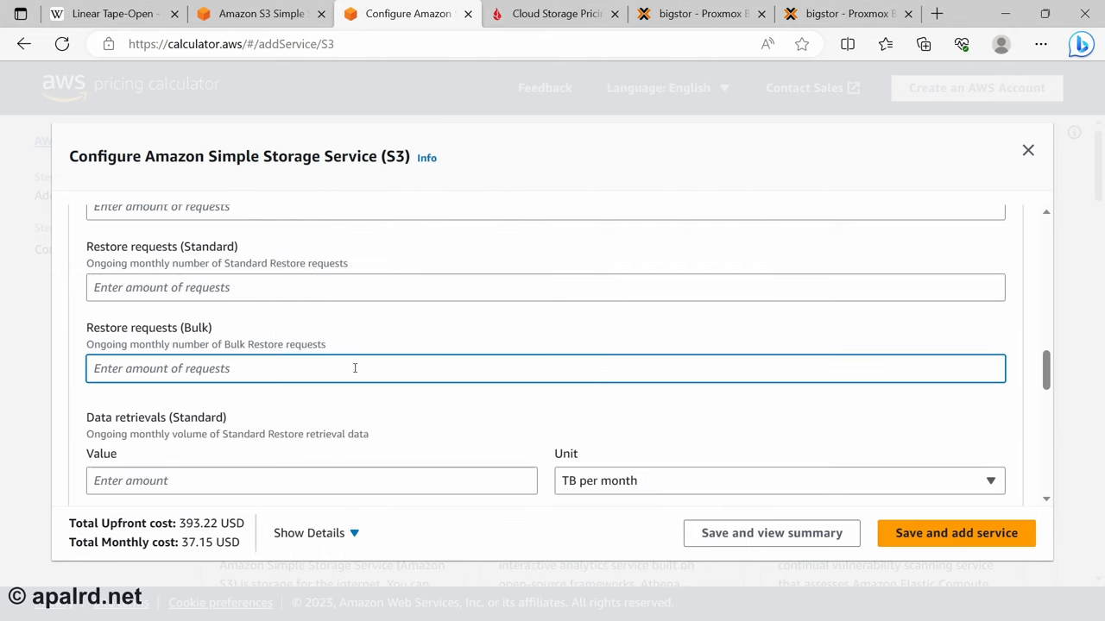
type("7864320")
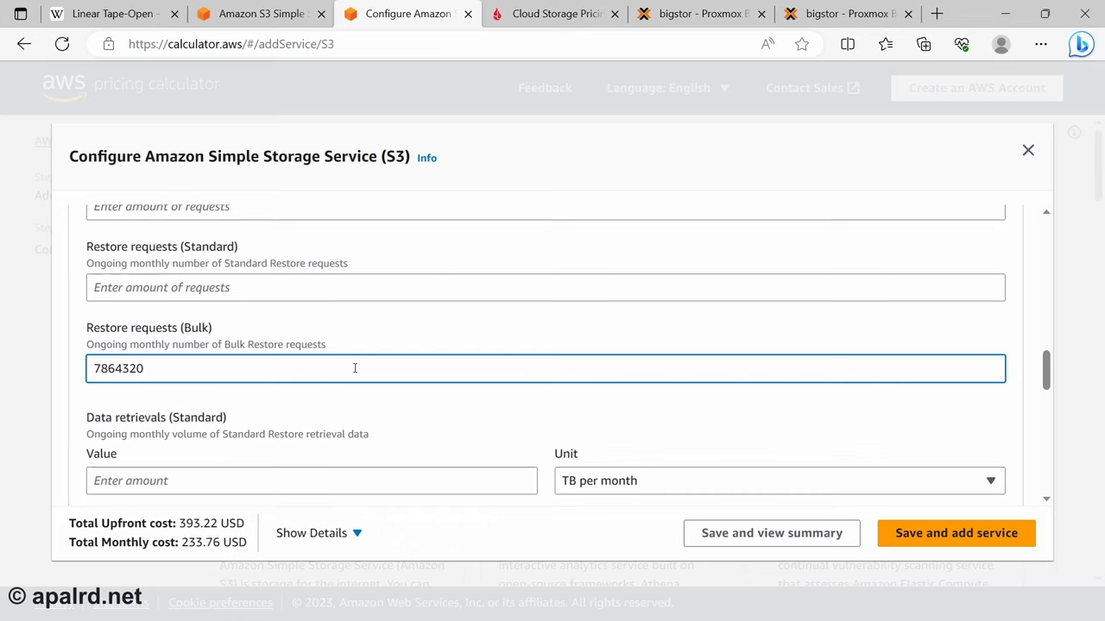
Enter 30 TB of bulk data retrievals and 30000 for outbound data transfer
scroll("down", 3)
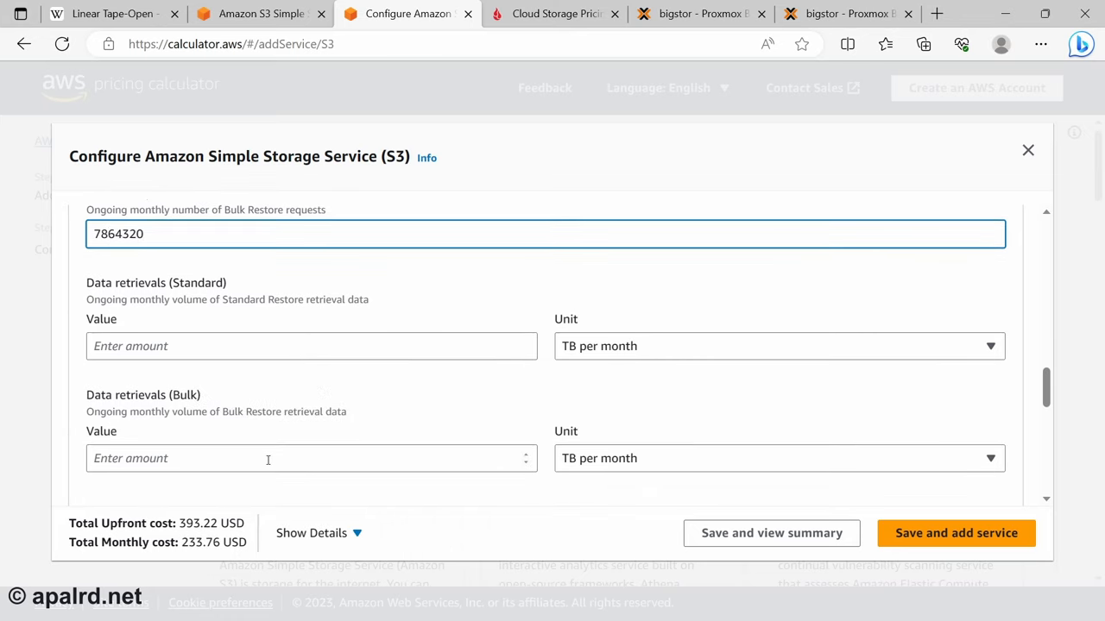
type("30")
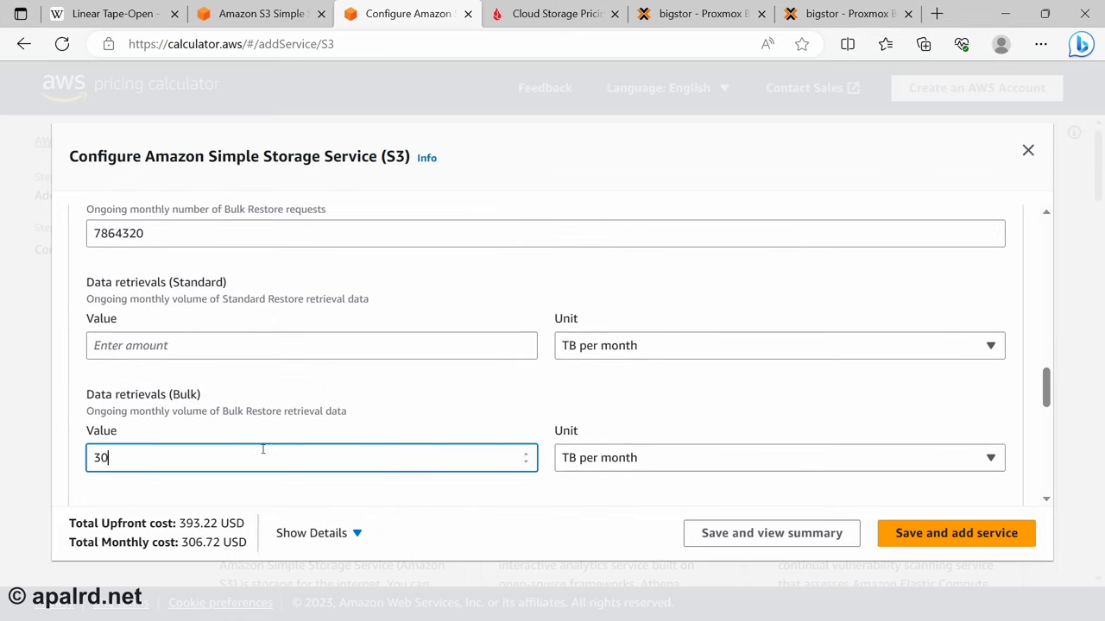
scroll("down", 3)
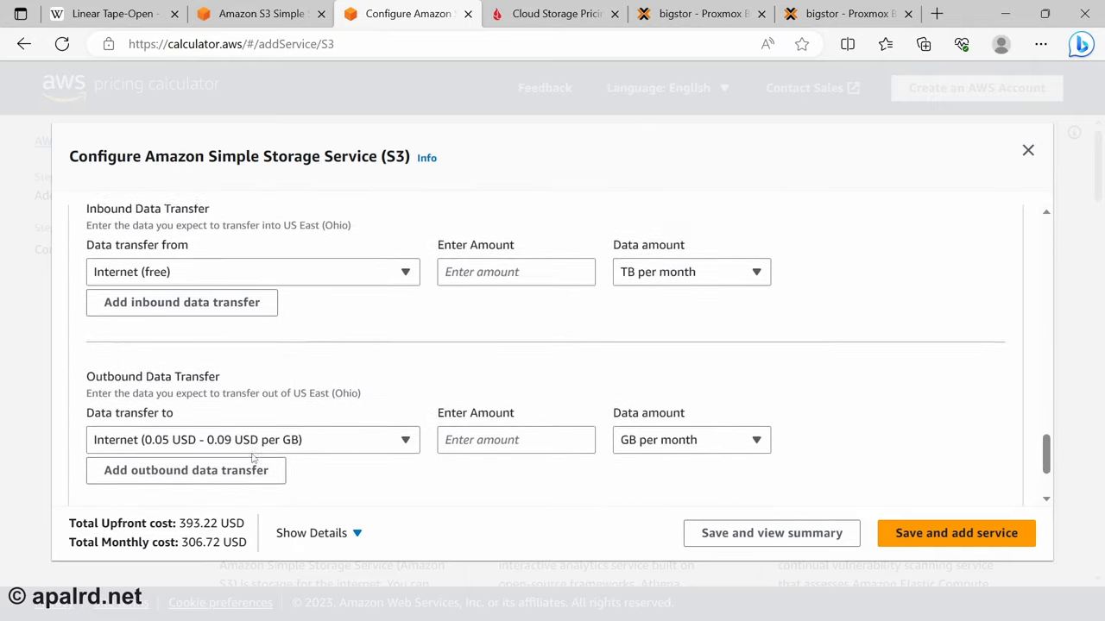
left_click(516, 406)
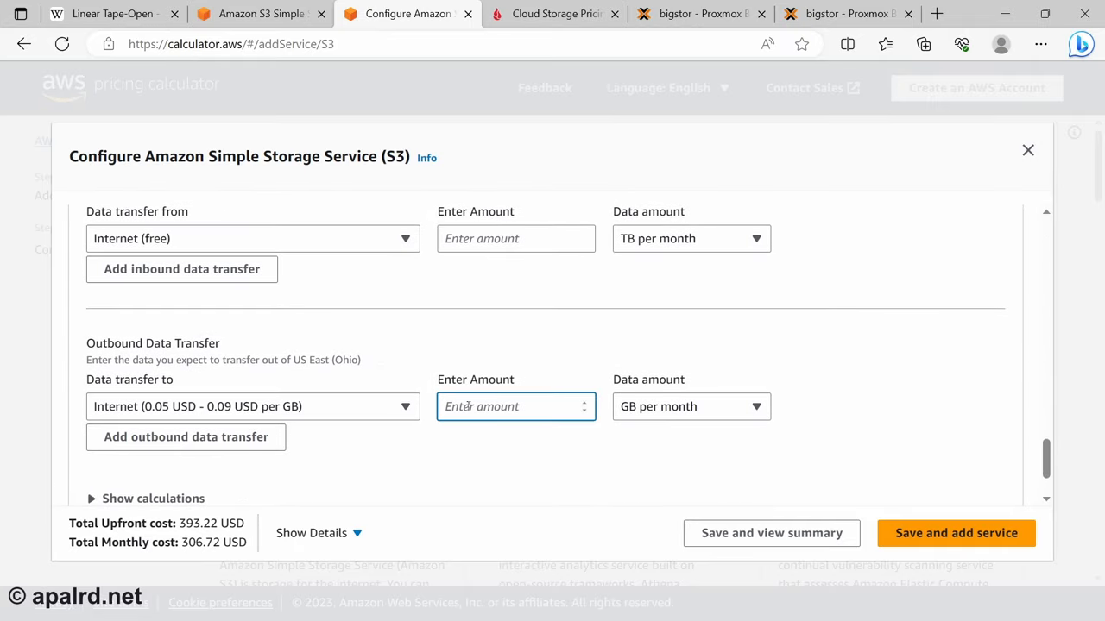
type("30000")
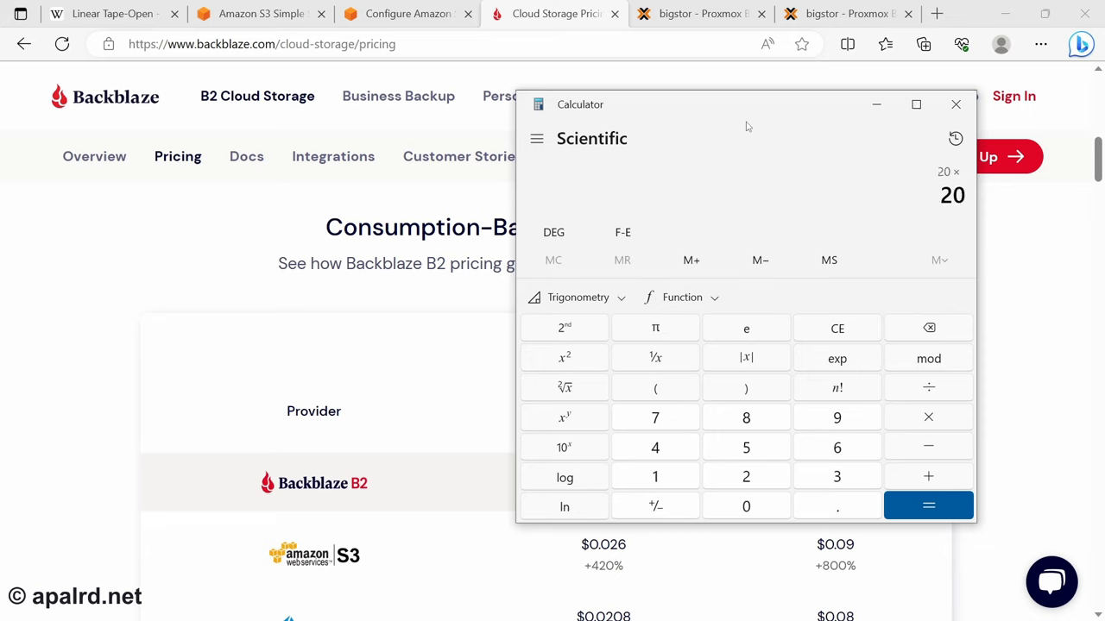
Finish the Backblaze cost arithmetic in Calculator, ending with 1500 + 300 = 1,800
left_click(928, 506)
type("50")
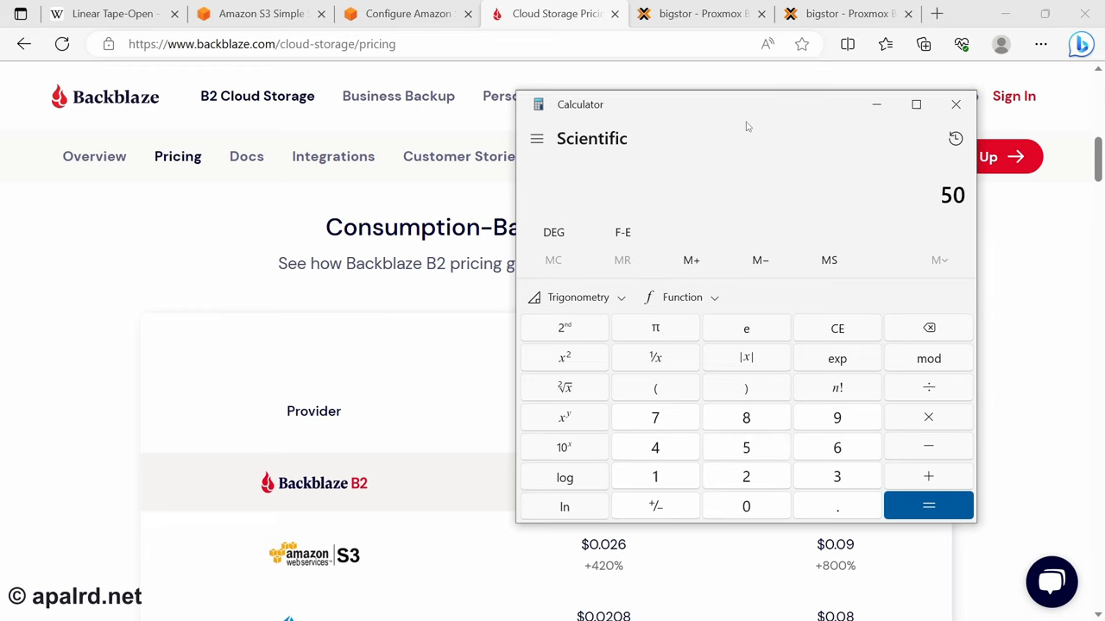
left_click(928, 506)
type("1500 + 300 =")
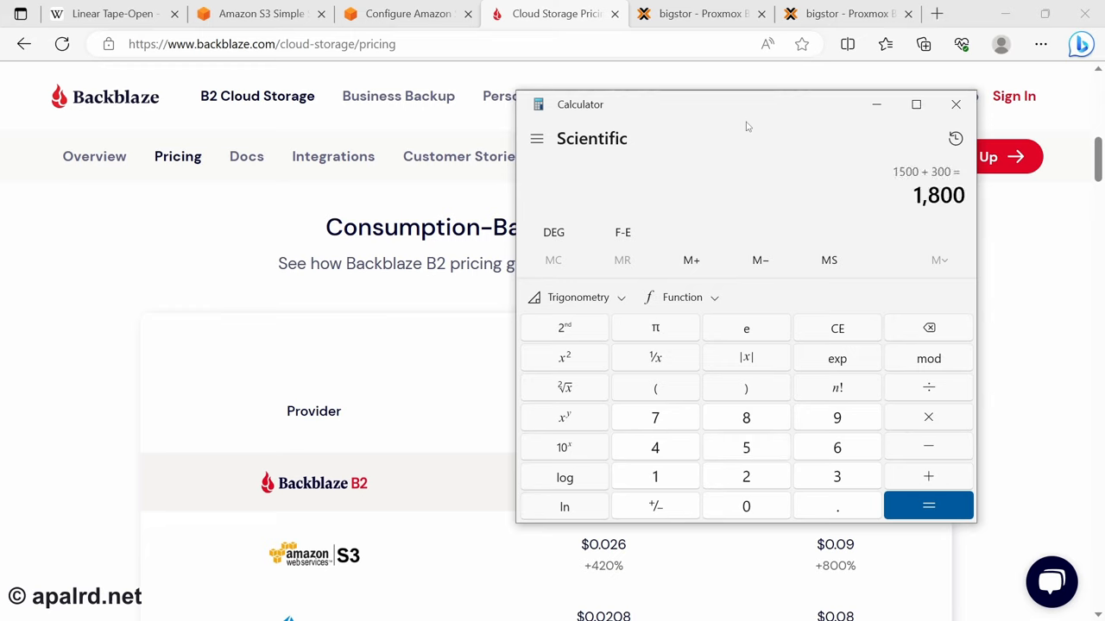
left_click(956, 104)
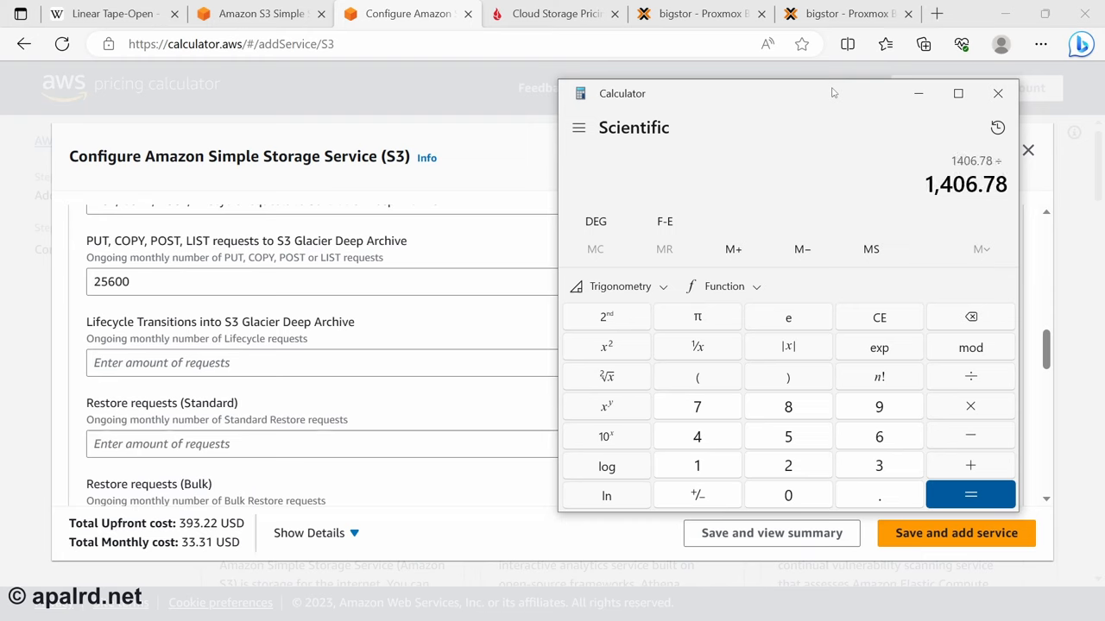
Divide 1406.78 by the tape count and then by 12, selecting the ~3.52 result
left_click(970, 493)
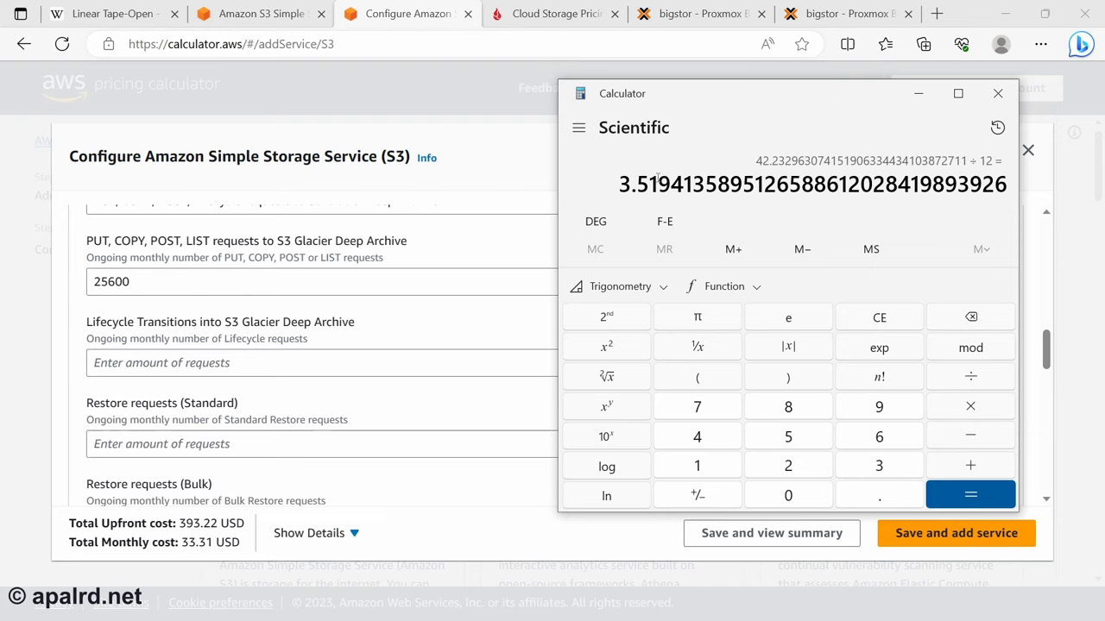
double_click(812, 184)
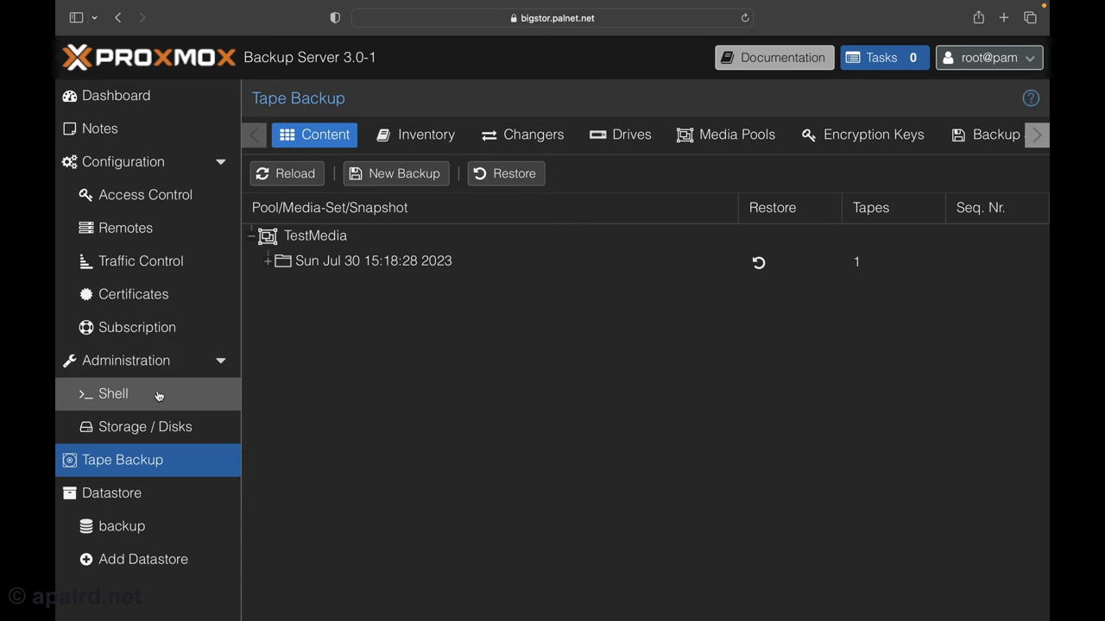
Run lsscsi in the server shell and highlight the four Seagate 10 TB disks
left_click(113, 394)
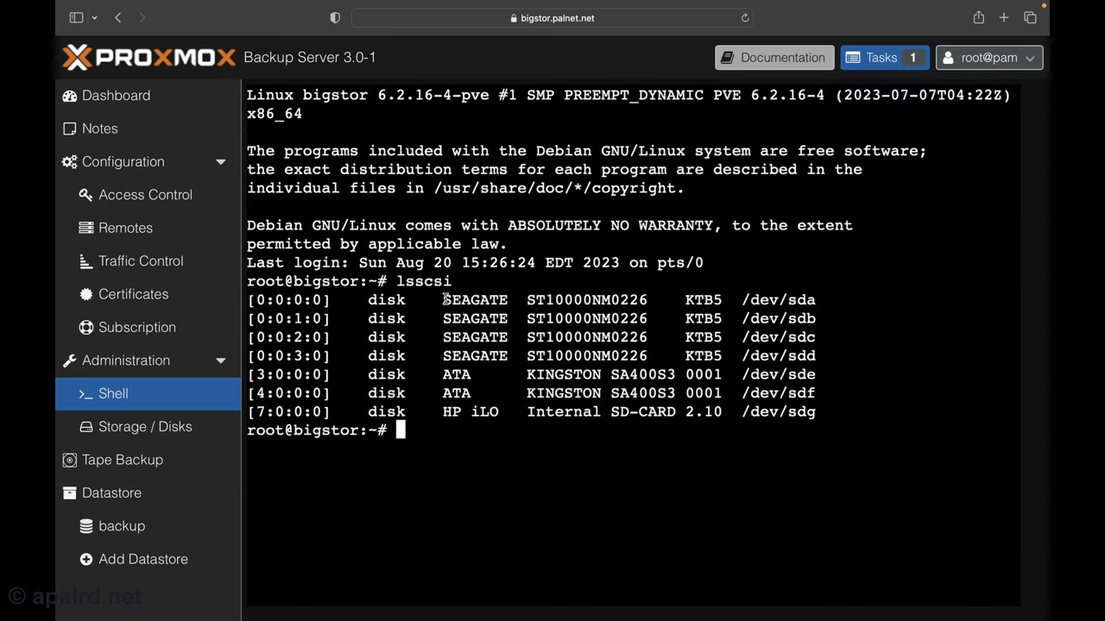
left_click_drag(443, 300, 507, 356)
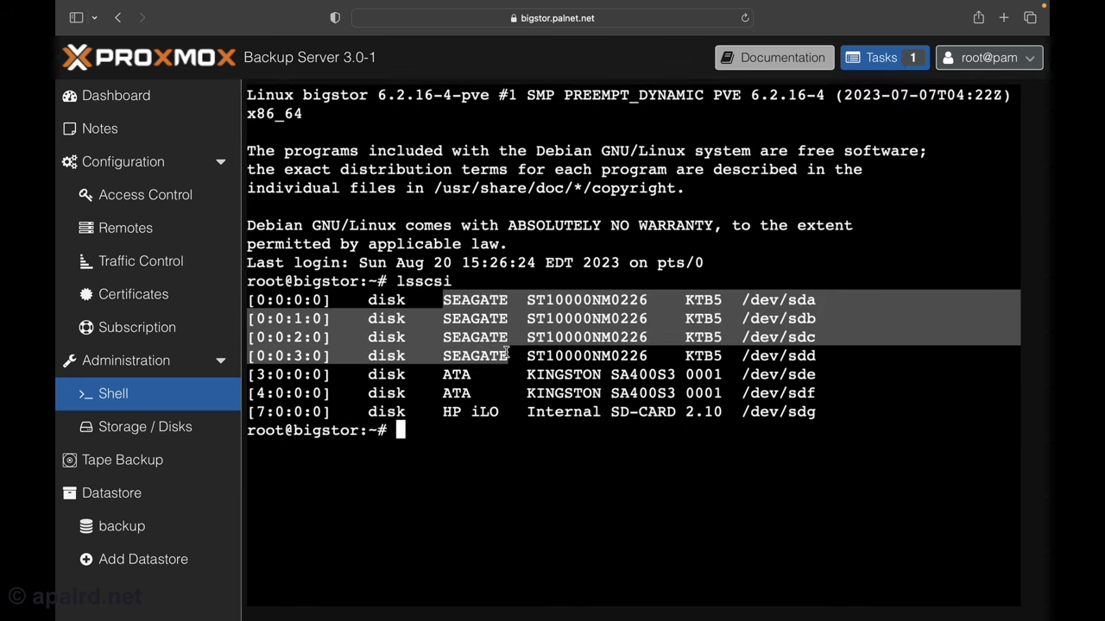
mouse_move(544, 365)
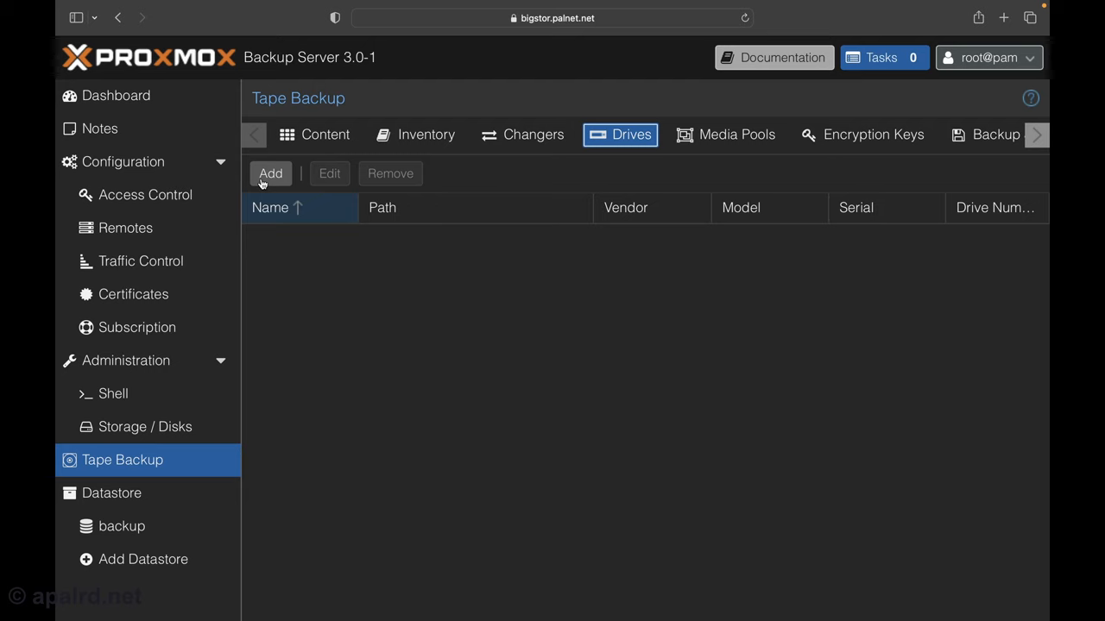
Add standalone tape drive 'quantum' (QUANTUM ULTRIUM_5) with no changer
left_click(270, 173)
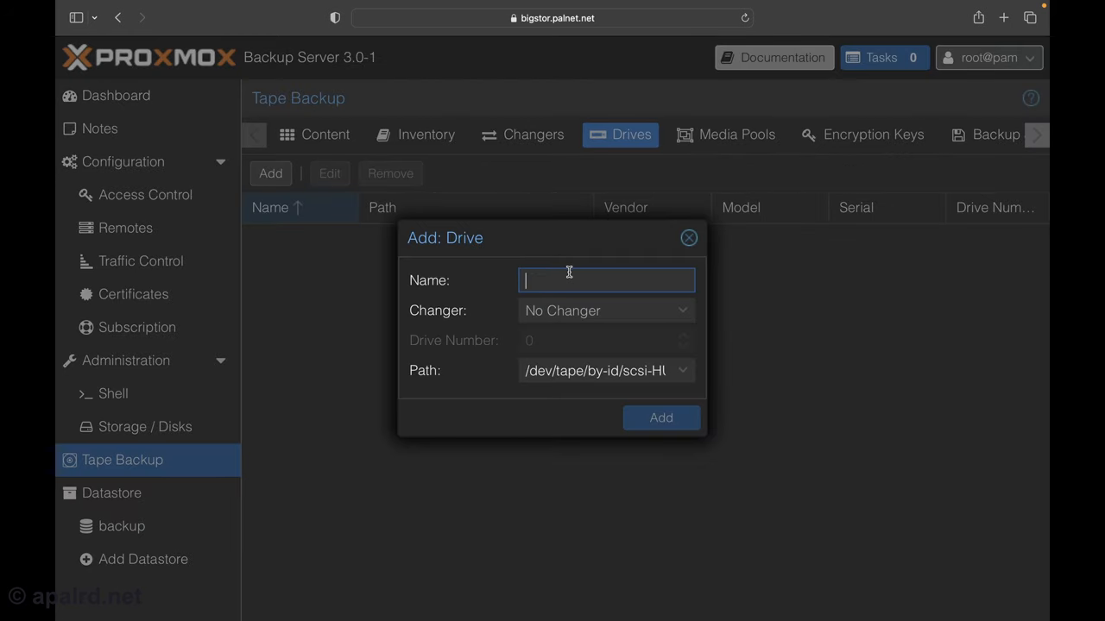
type("quanti")
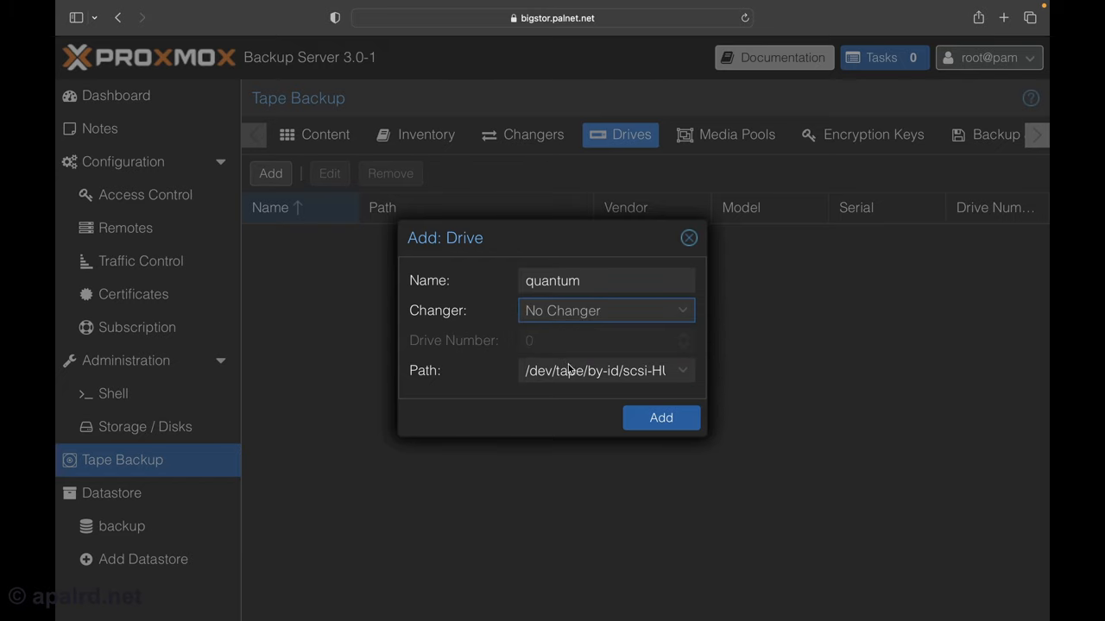
left_click(681, 370)
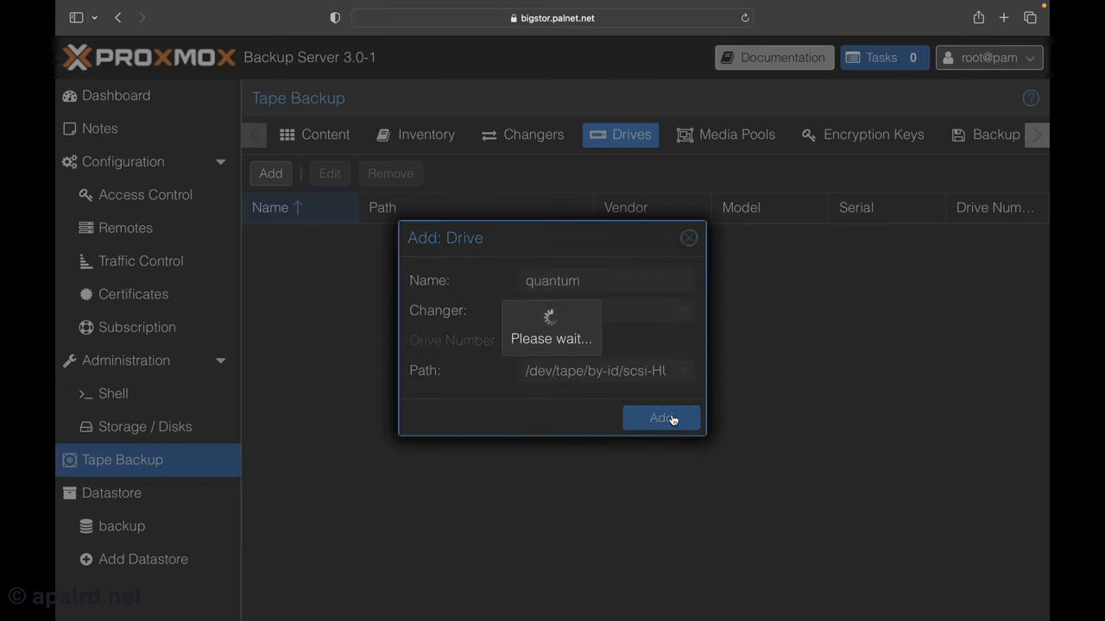
left_click(661, 418)
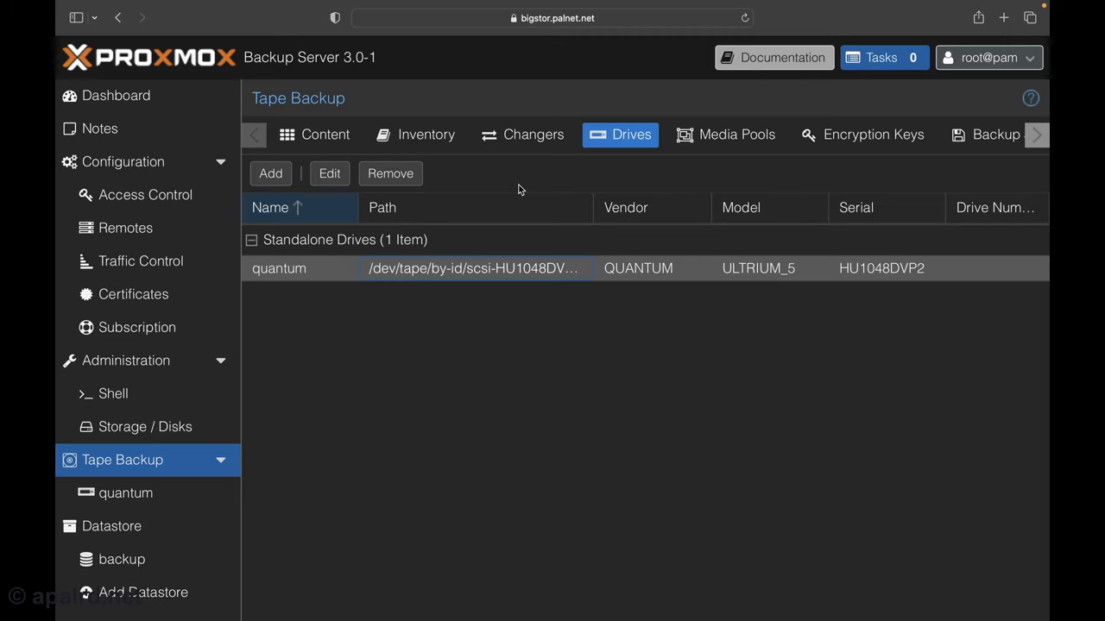
Fast-format the tape in drive quantum from the shell, finding media 311
left_click(113, 393)
type("proxmox-tape format --drive \"quantum\" ")
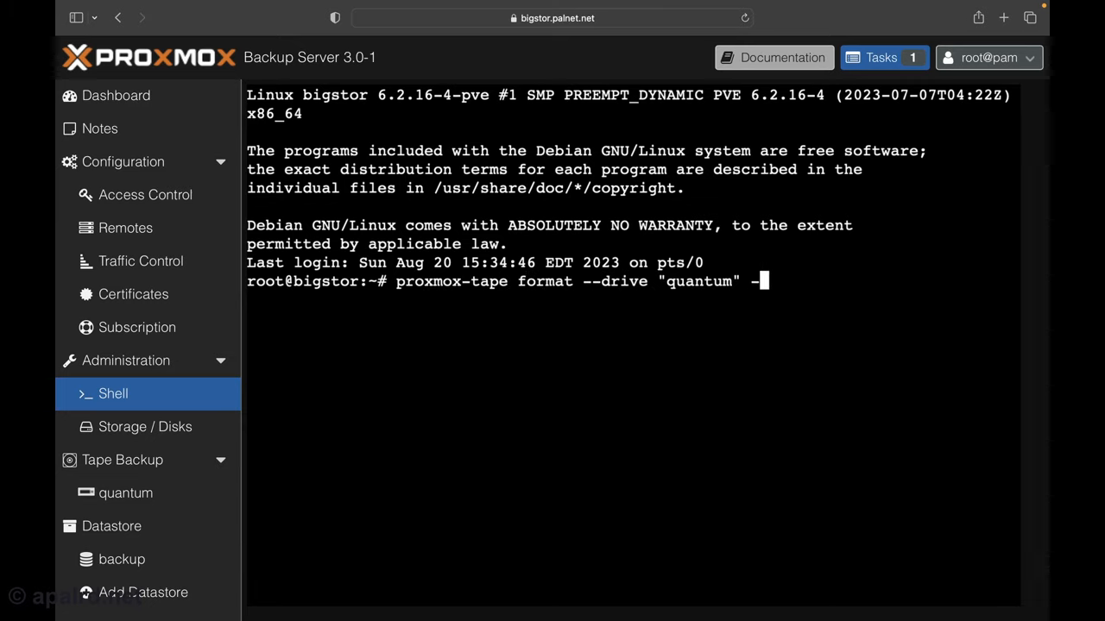
type("-fast true")
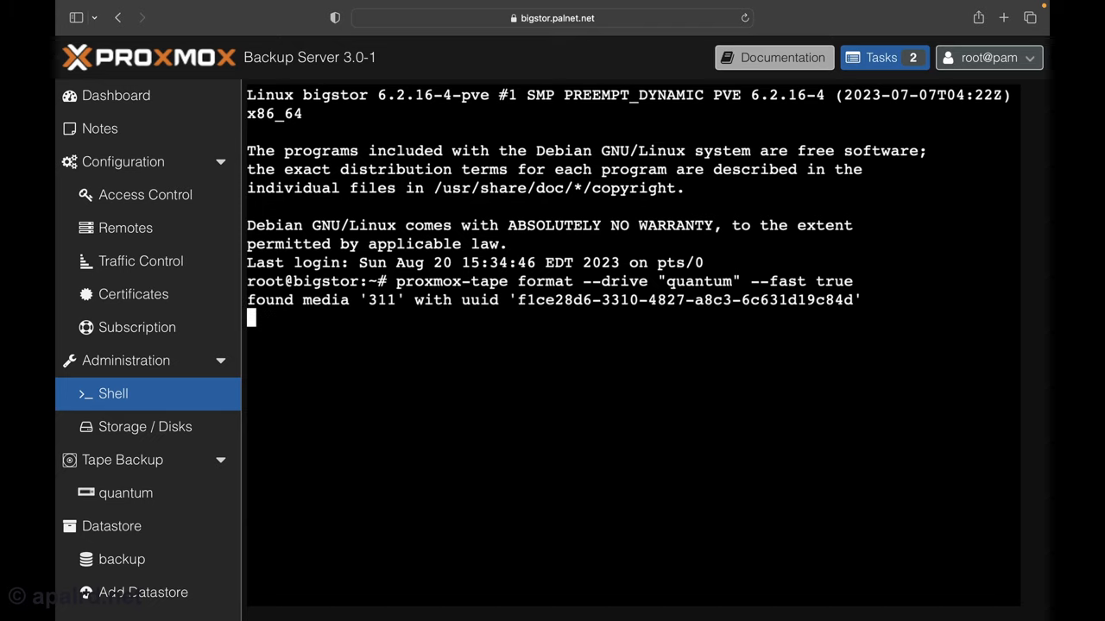
left_click(270, 174)
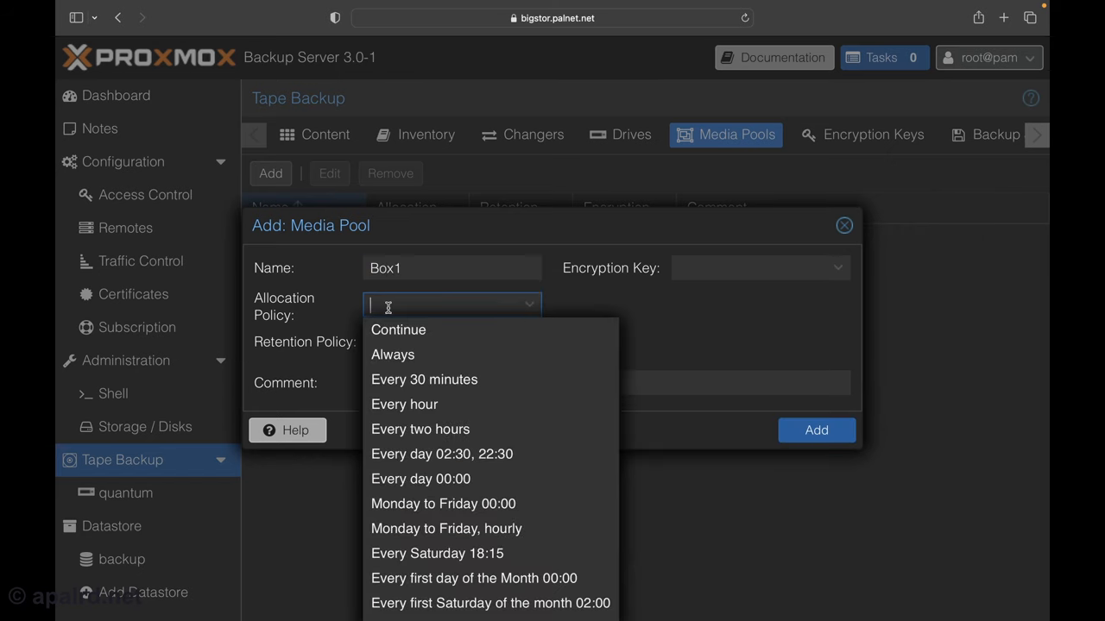
mouse_move(441, 334)
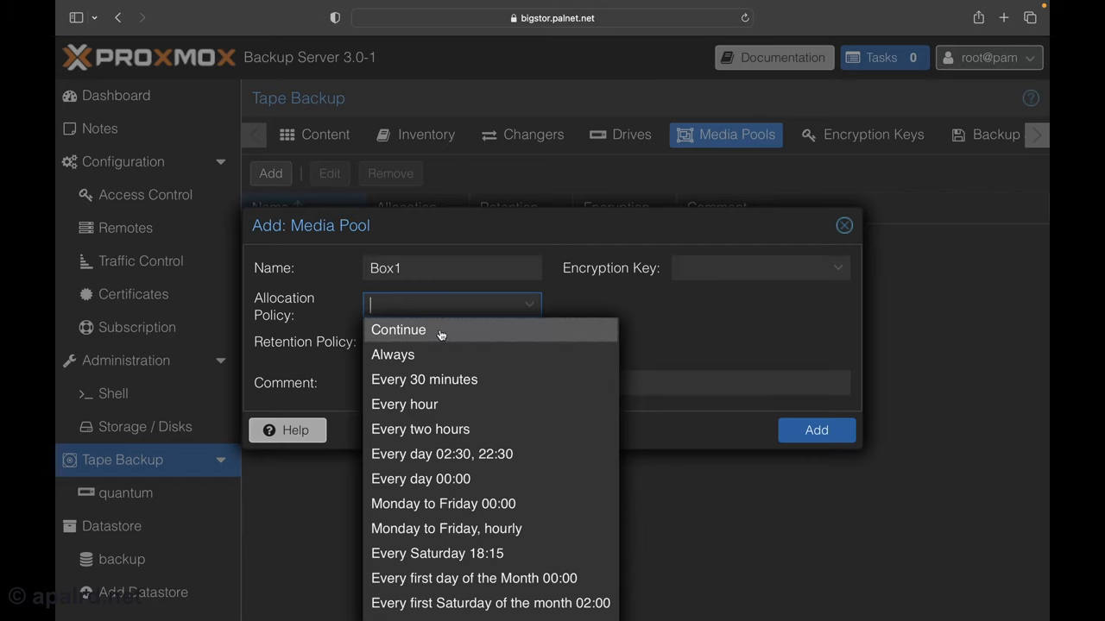
Create media pool Box1 with continue allocation, overwrite retention and no encryption
left_click(398, 330)
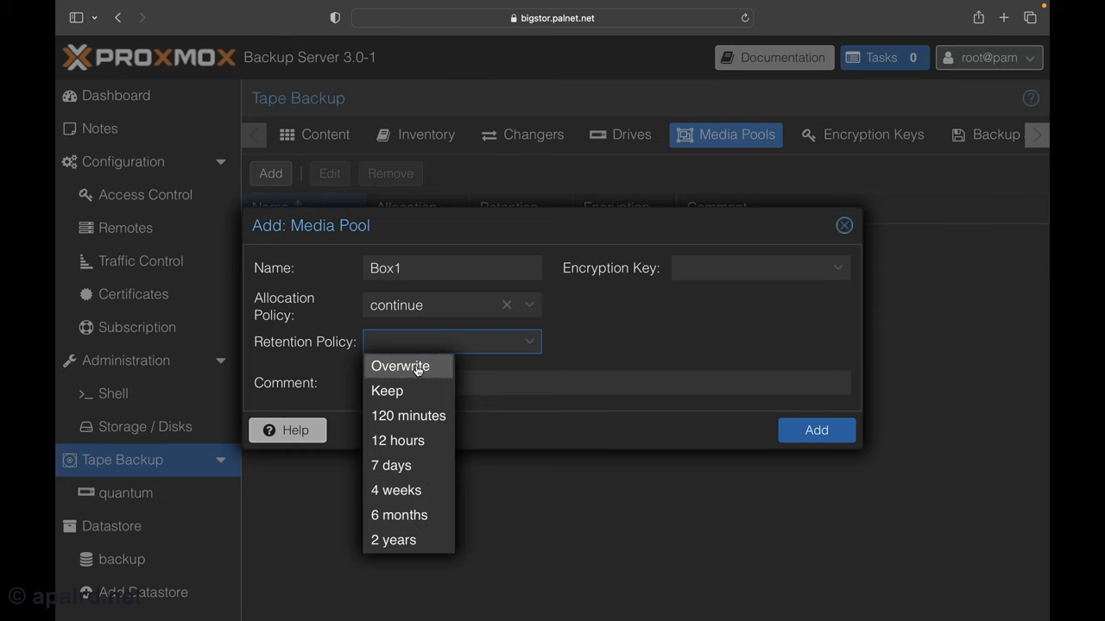
left_click(399, 366)
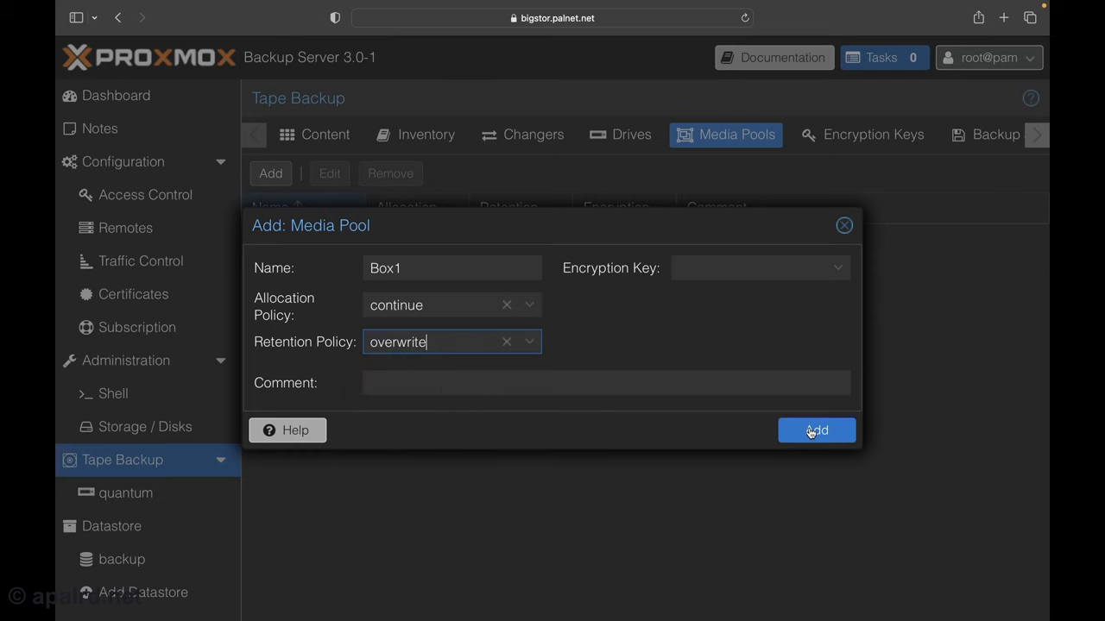
left_click(815, 430)
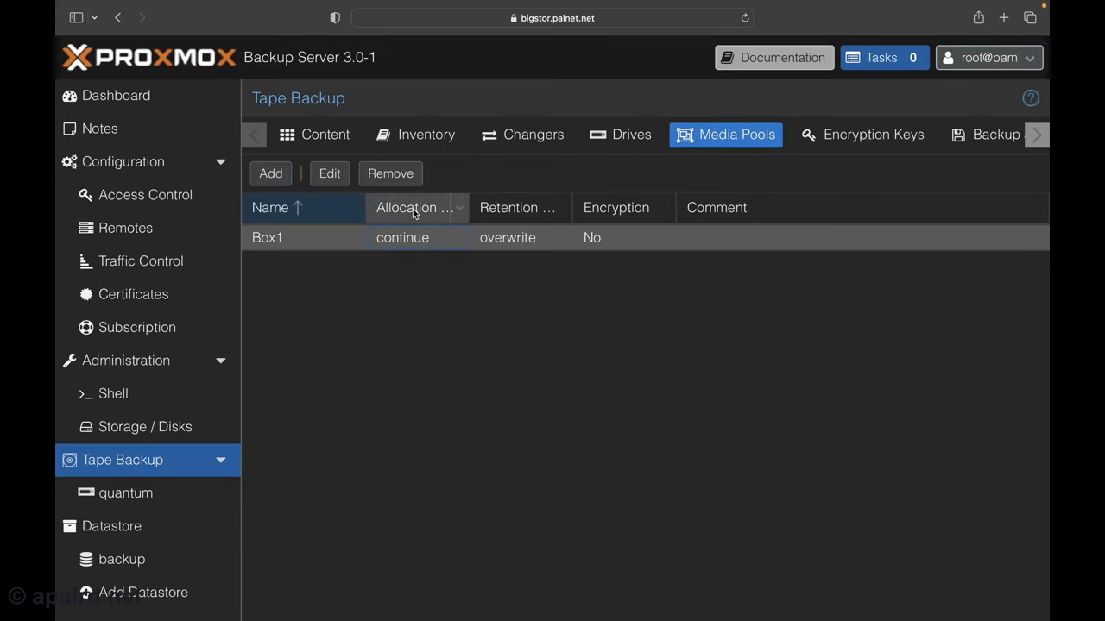
left_click(326, 135)
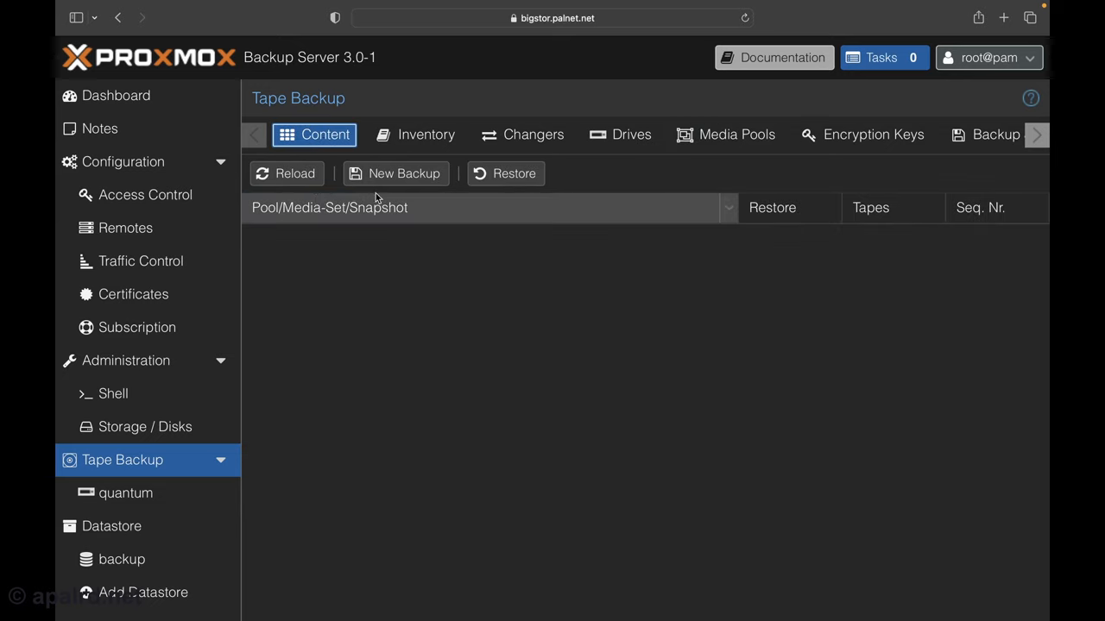
left_click(724, 134)
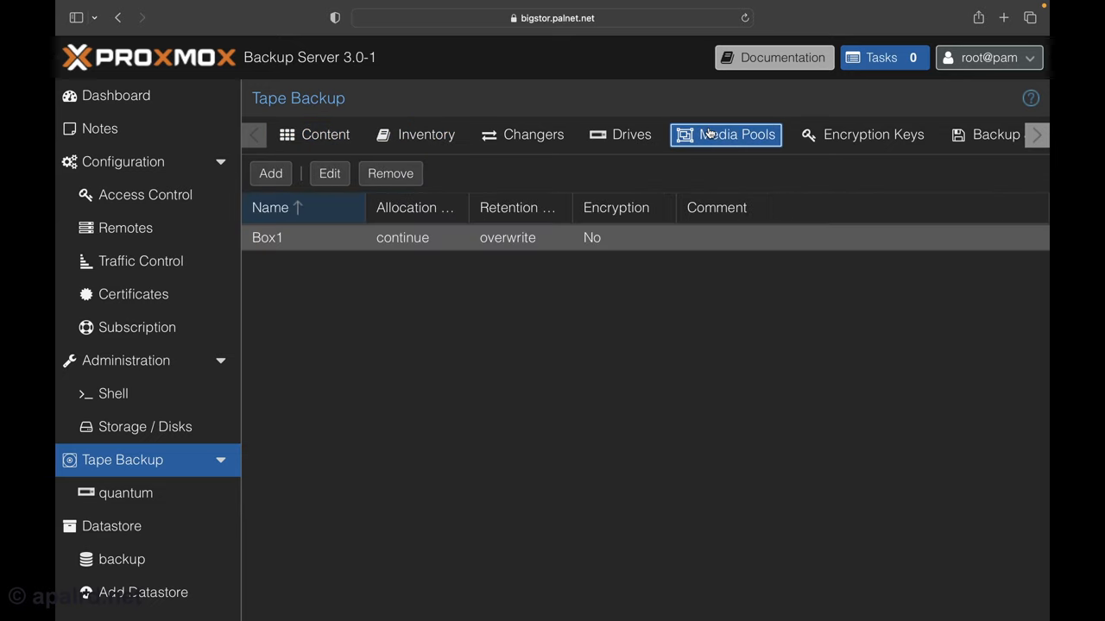
Label tape 301 in drive quantum into media pool Box1
left_click(424, 134)
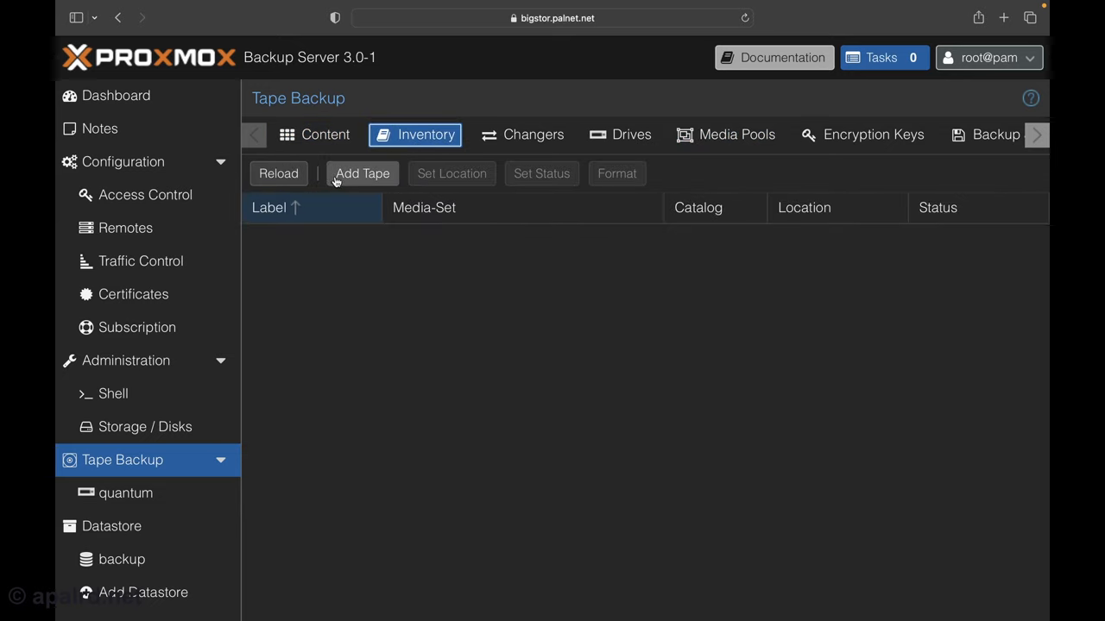
left_click(361, 173)
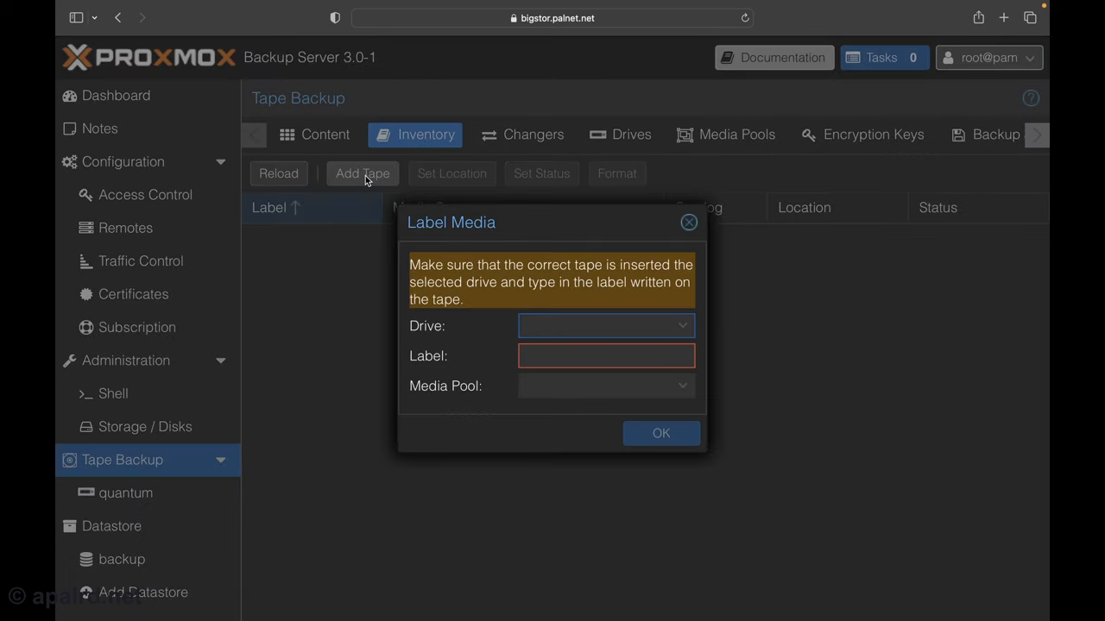
left_click(604, 325)
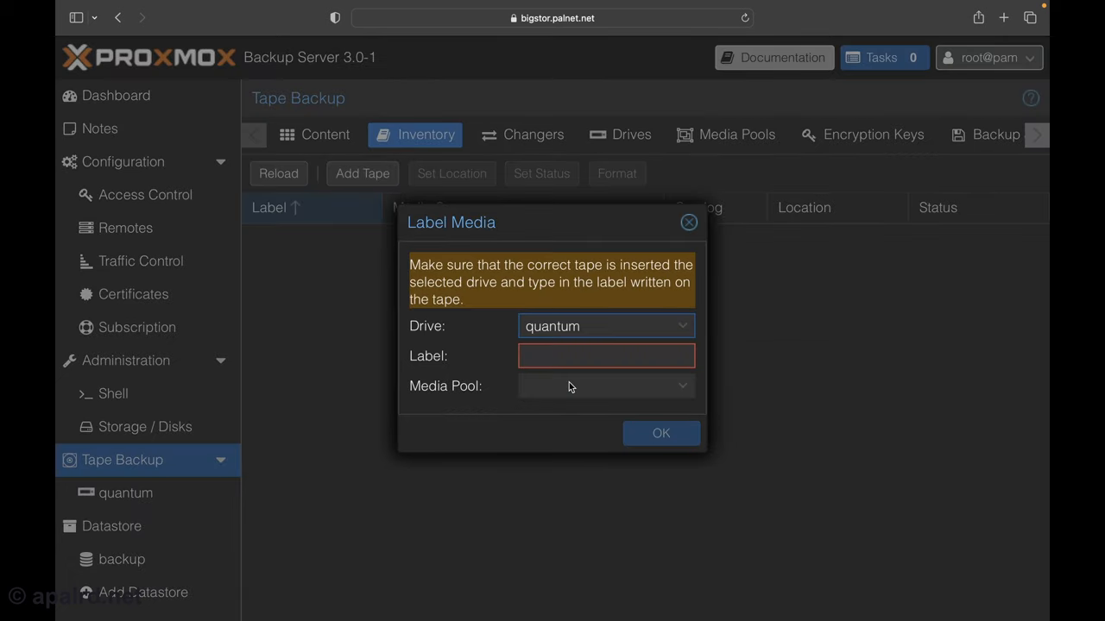
type("301")
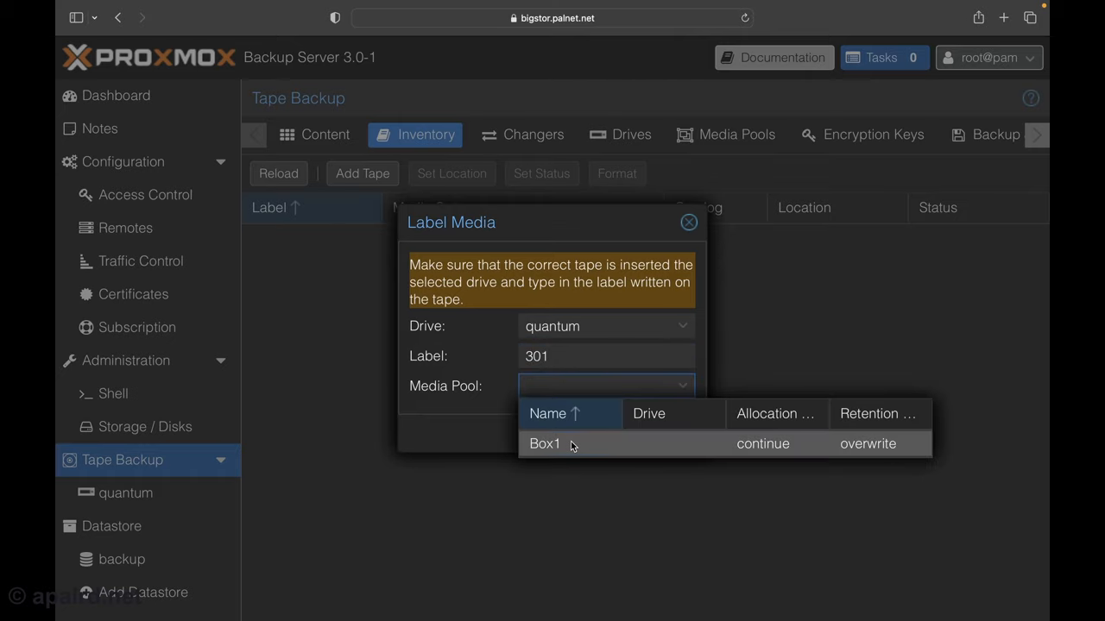
left_click(688, 223)
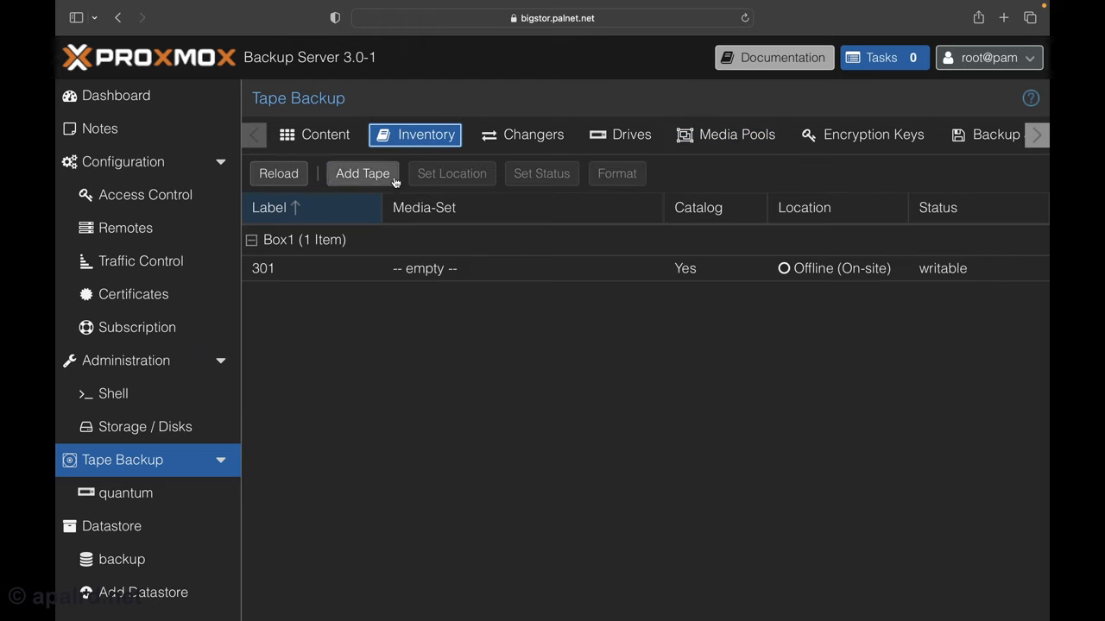
left_click(264, 269)
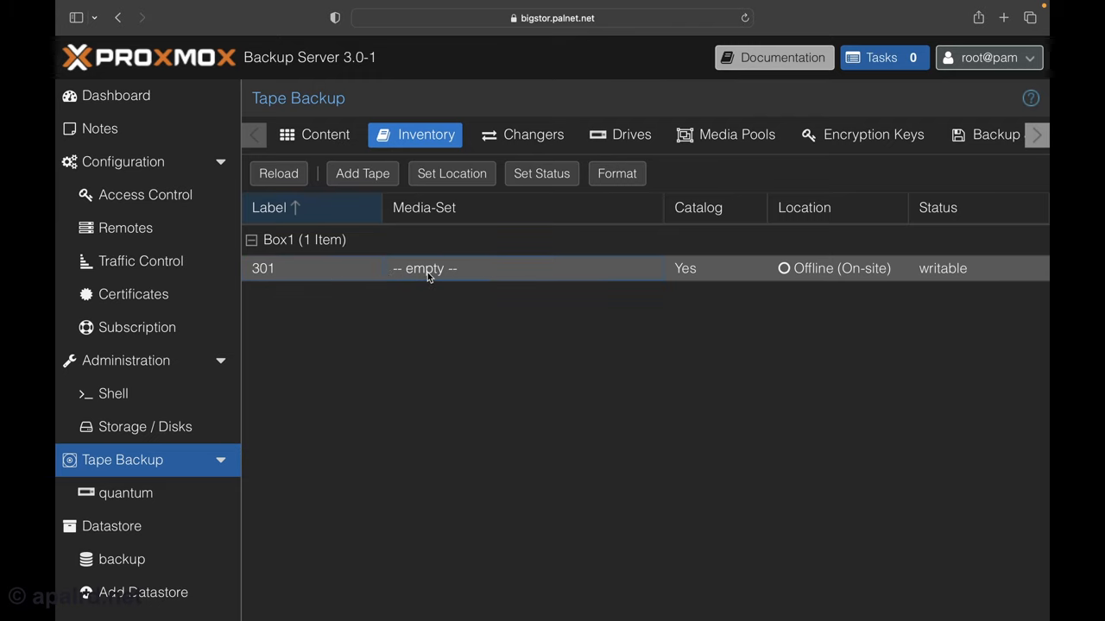
left_click(541, 173)
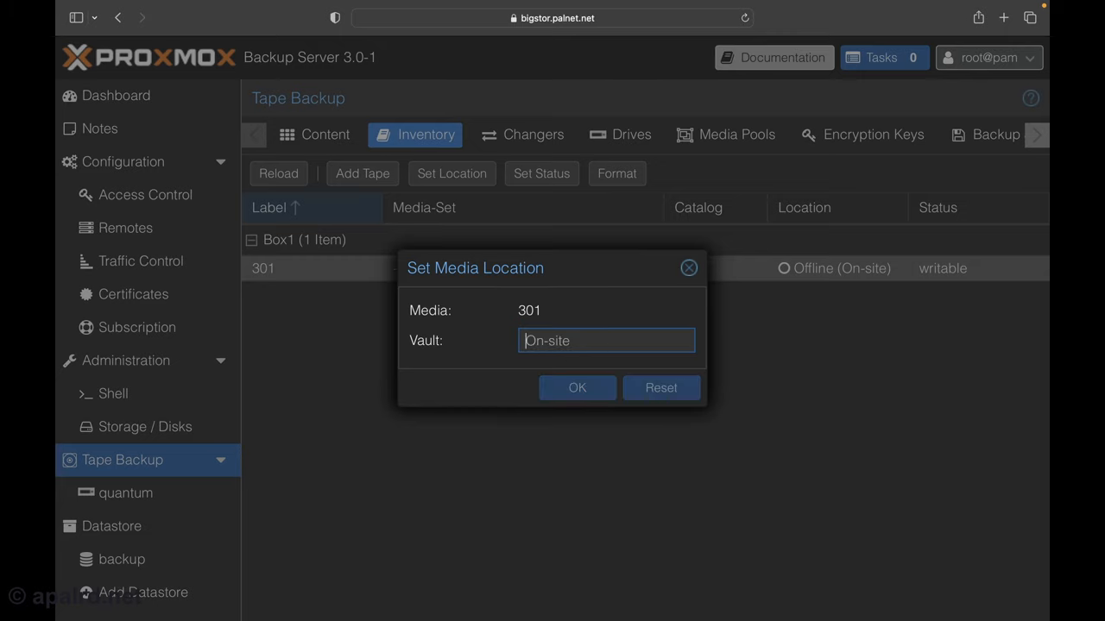
mouse_move(690, 267)
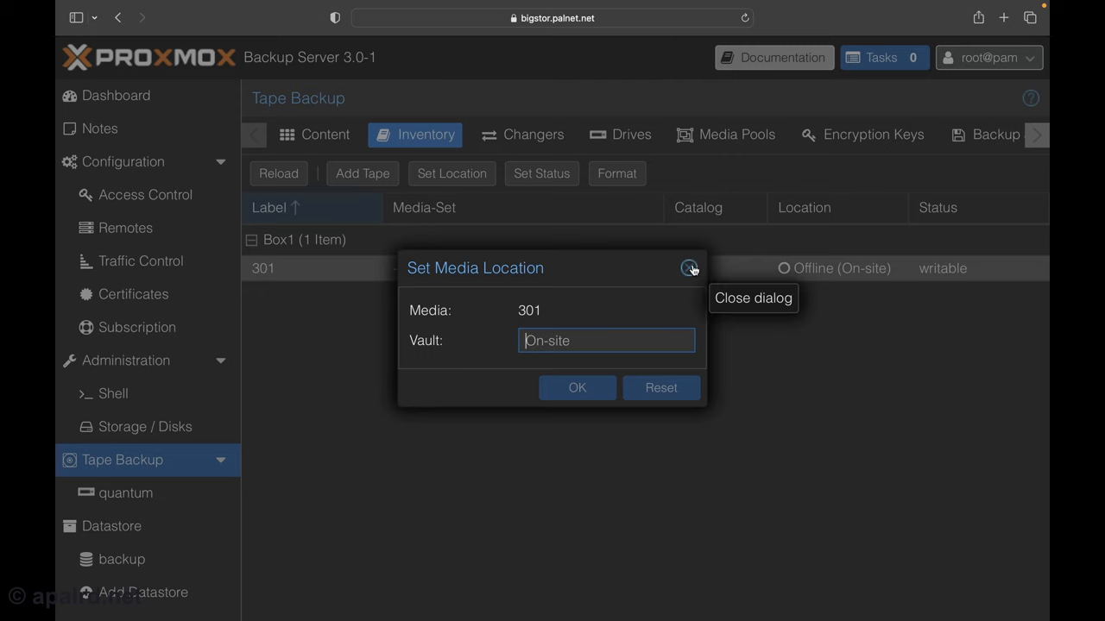
left_click(690, 269)
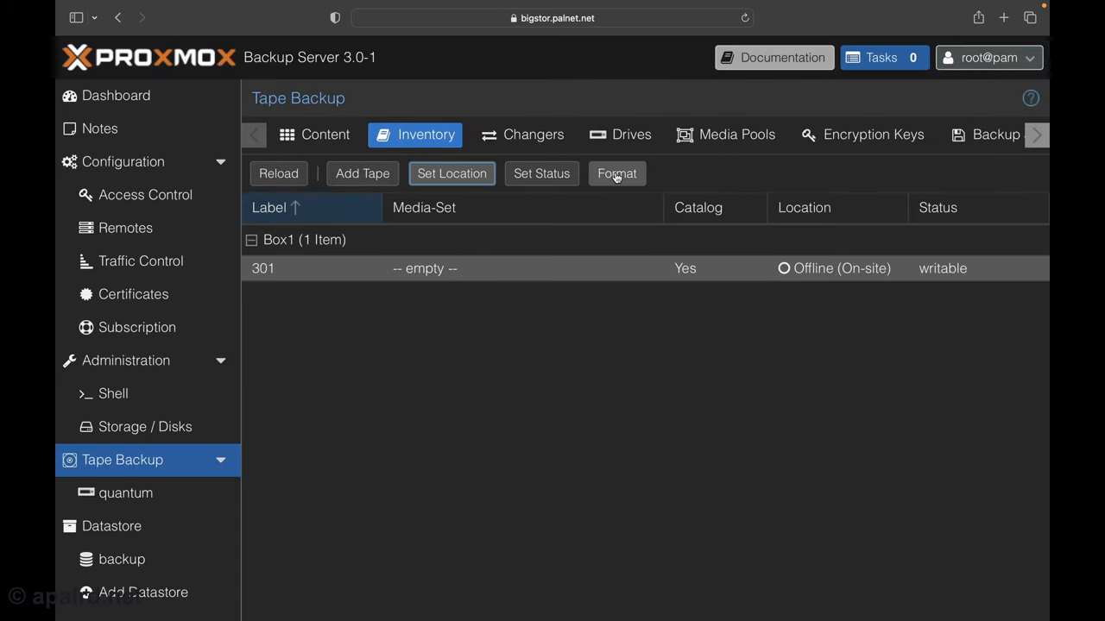
mouse_move(352, 273)
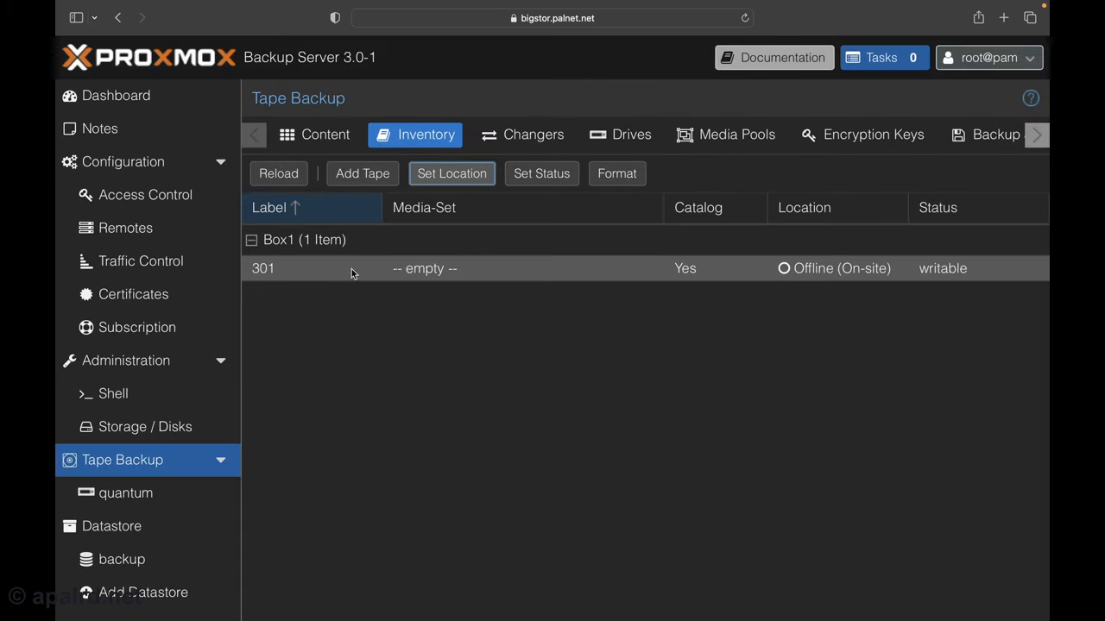
mouse_move(354, 339)
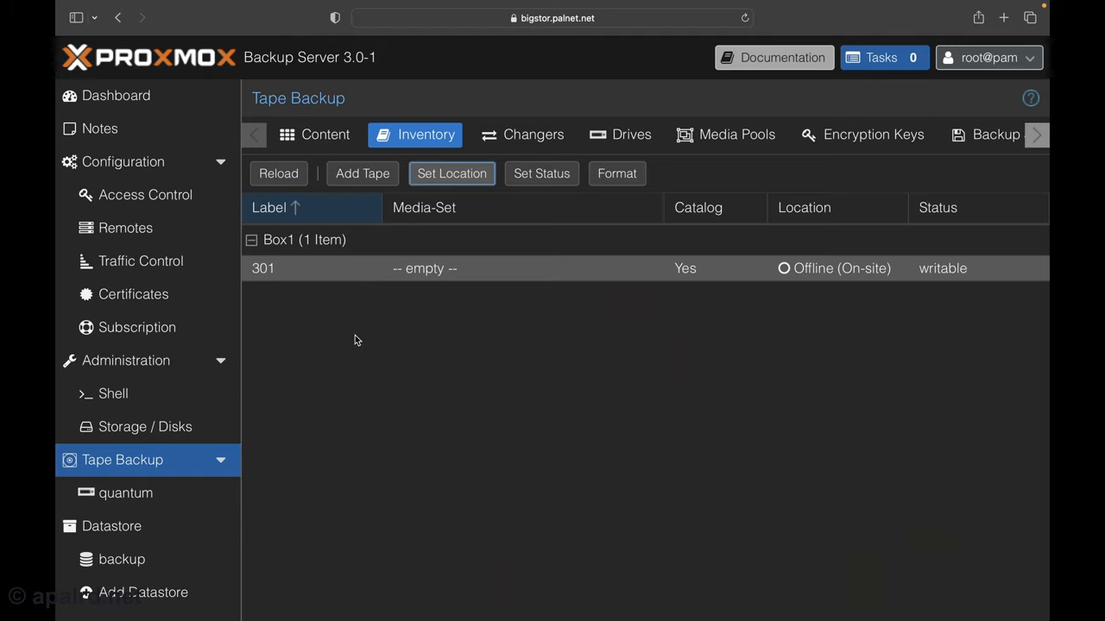
left_click(736, 134)
type("B")
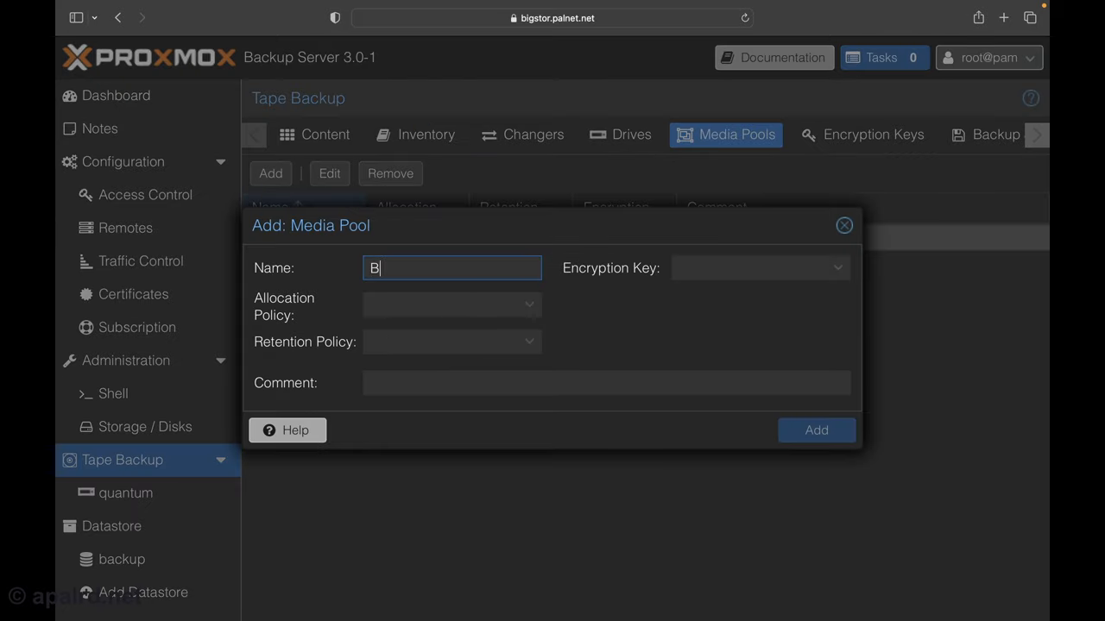
Create media pool Box2 and label tape 311 into it
type("ox2")
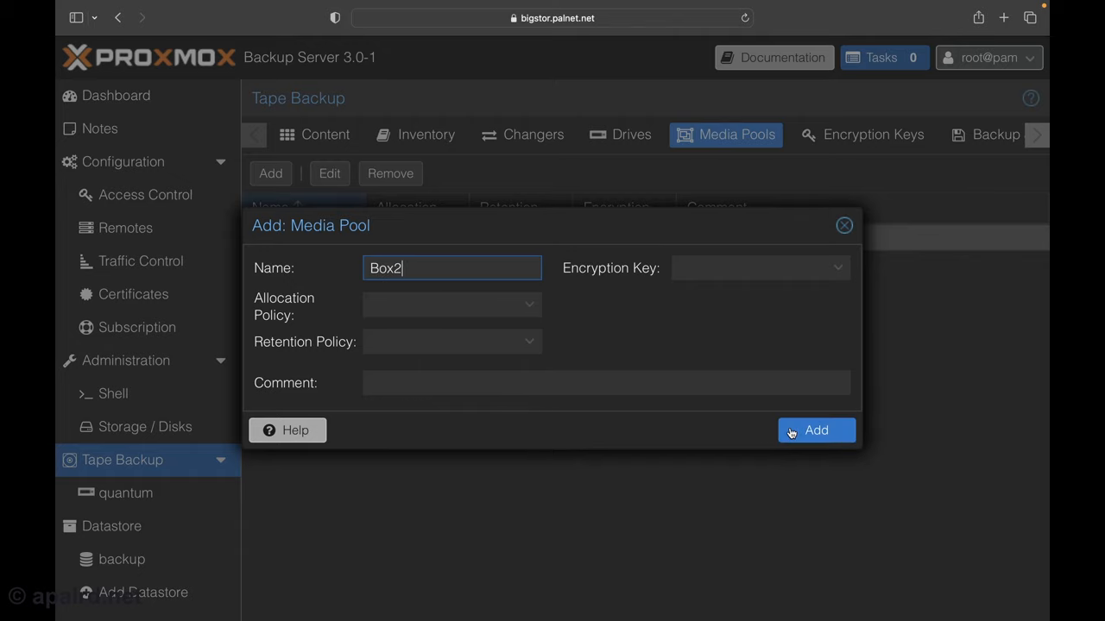
left_click(814, 429)
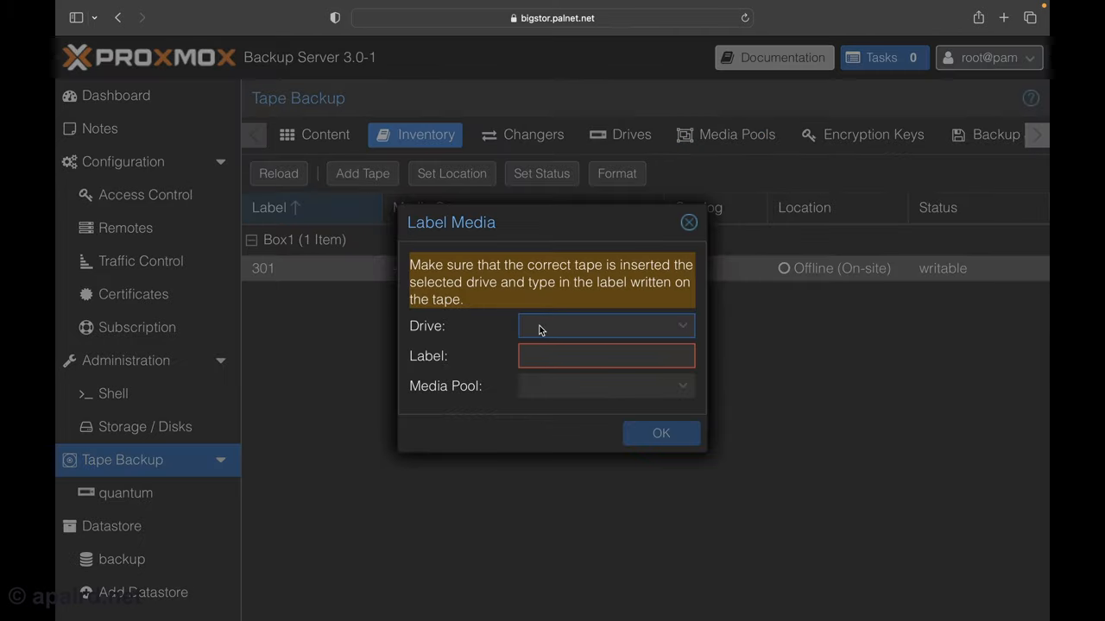
type("311")
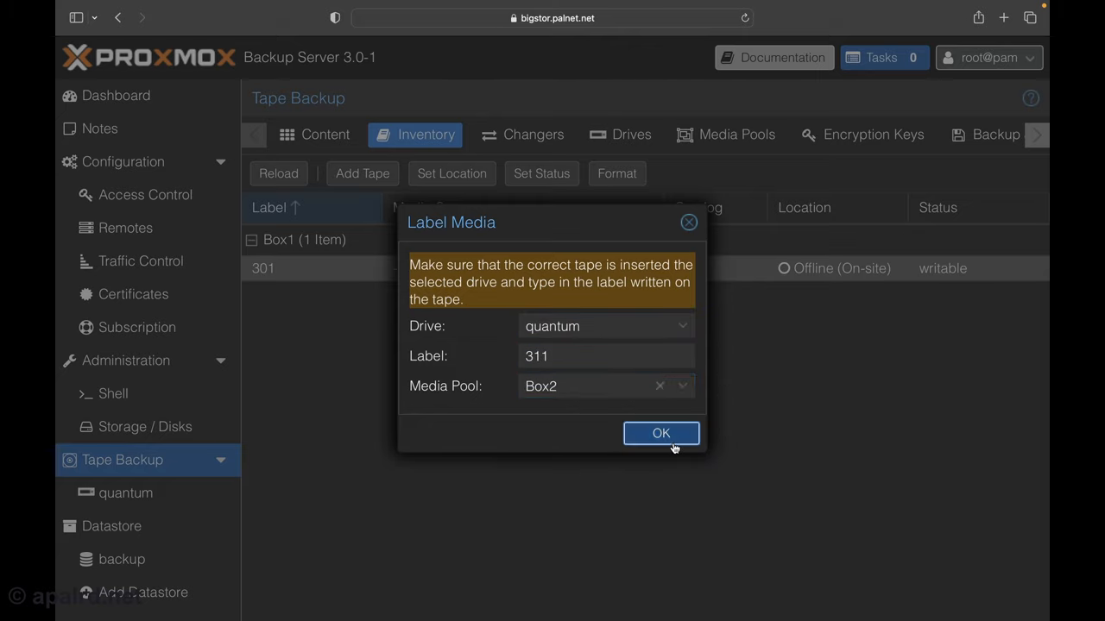
left_click(661, 433)
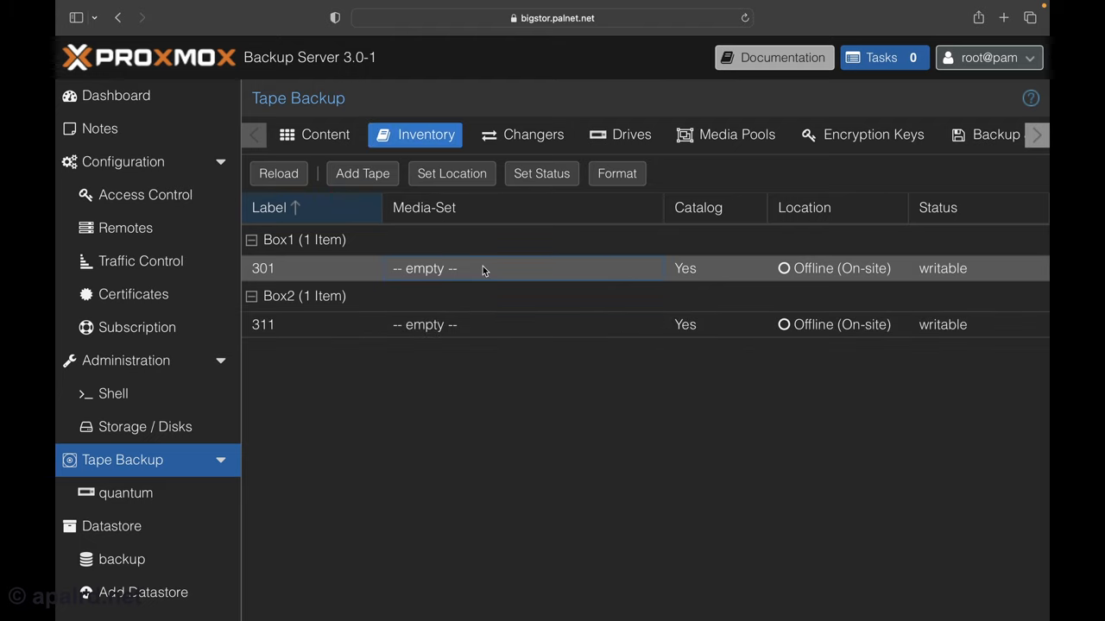
Set tape 301's location to Vault - 111 and select tape 311 in Box2
left_click(452, 174)
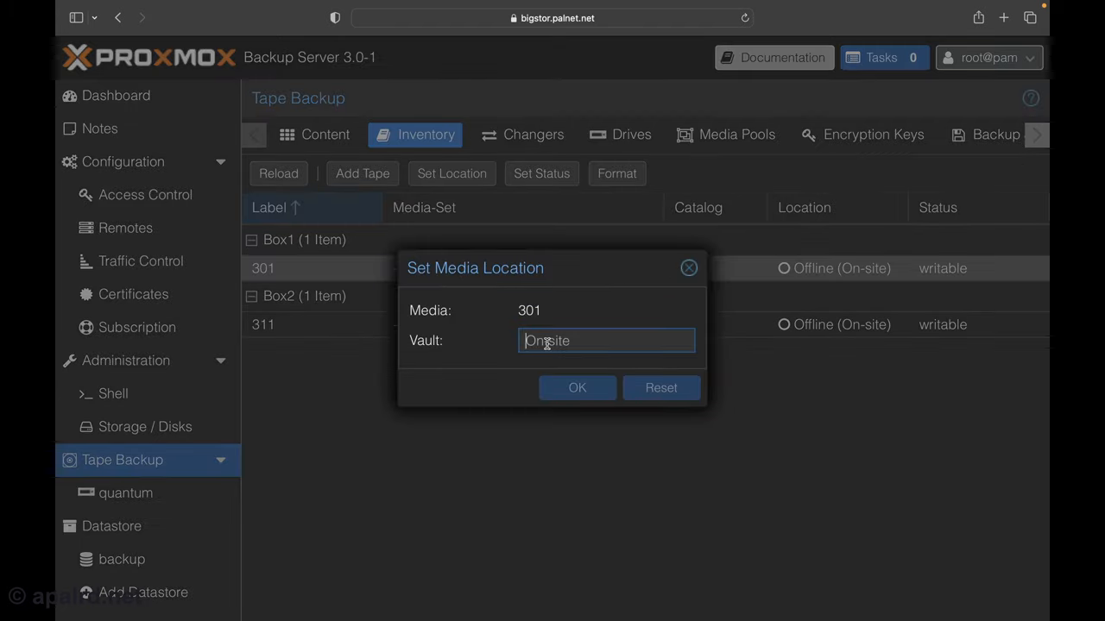
left_click(576, 387)
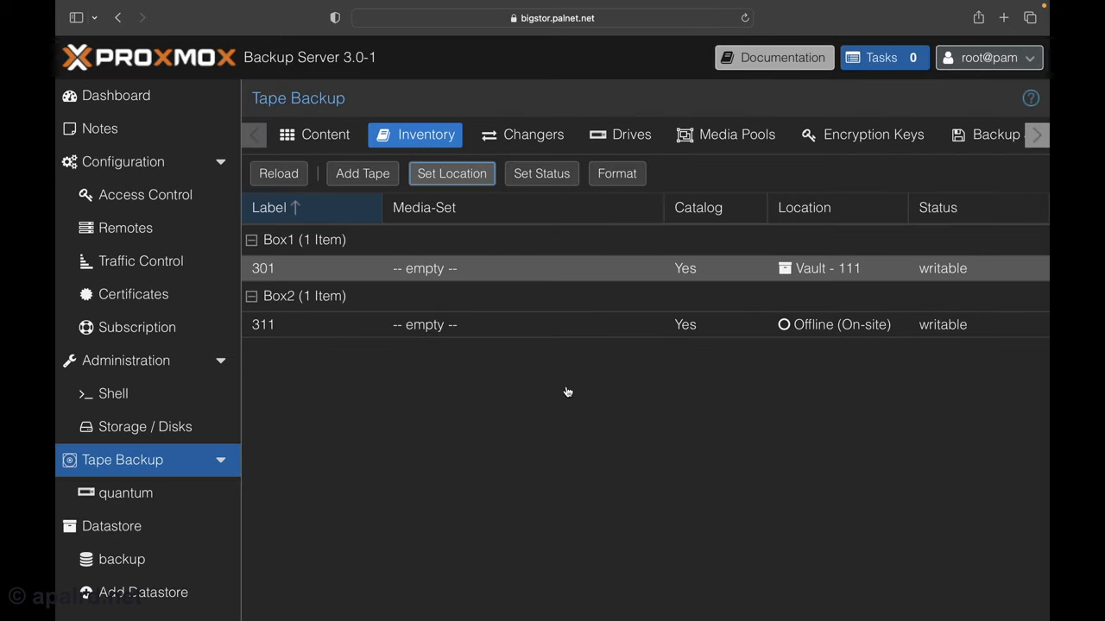
left_click(833, 325)
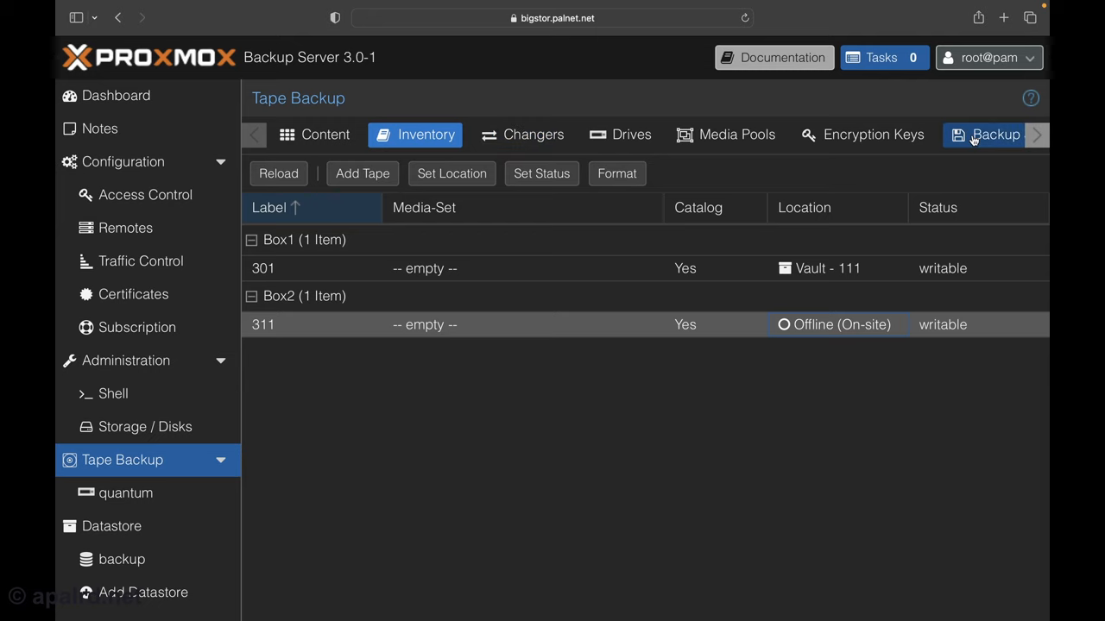
Start a tape backup job 'videos' using datastore backup, pool Box1 and drive quantum
left_click(975, 135)
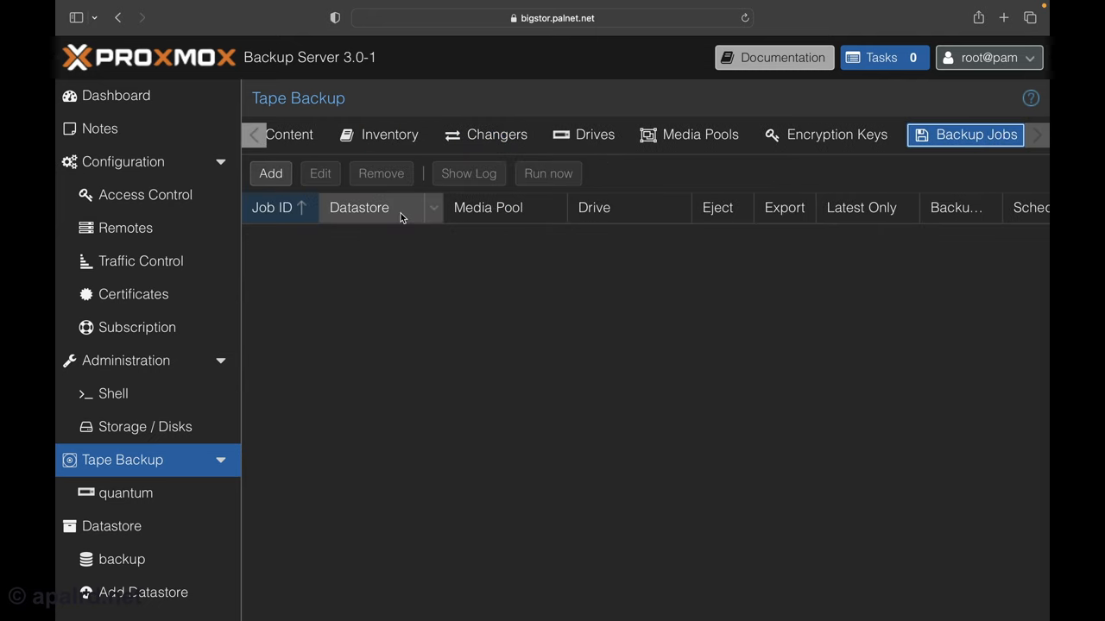
left_click(271, 173)
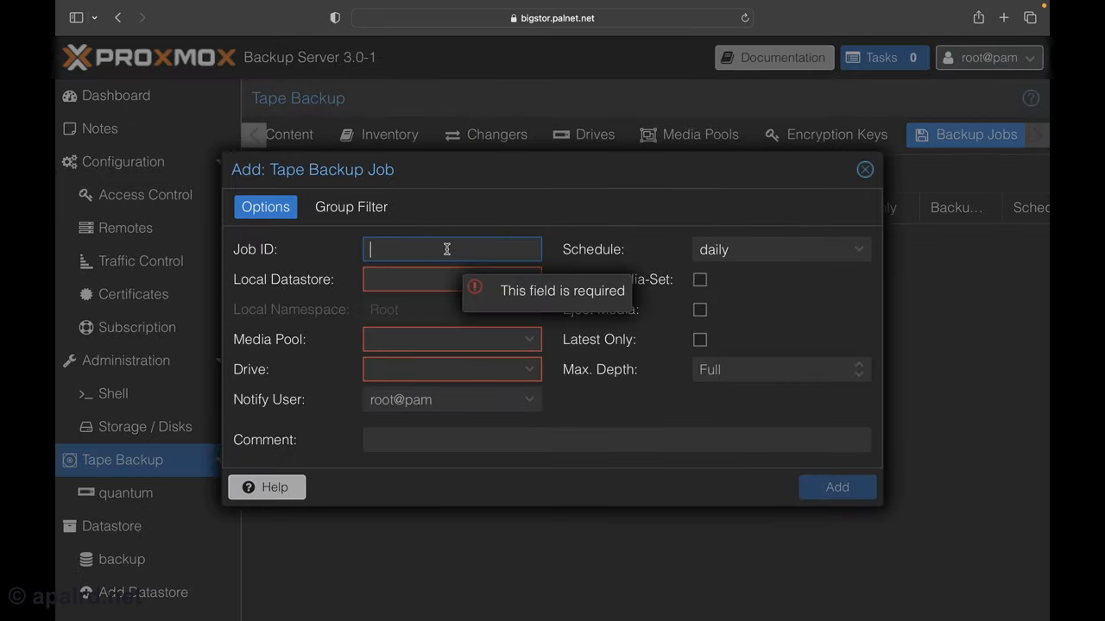
type("videos")
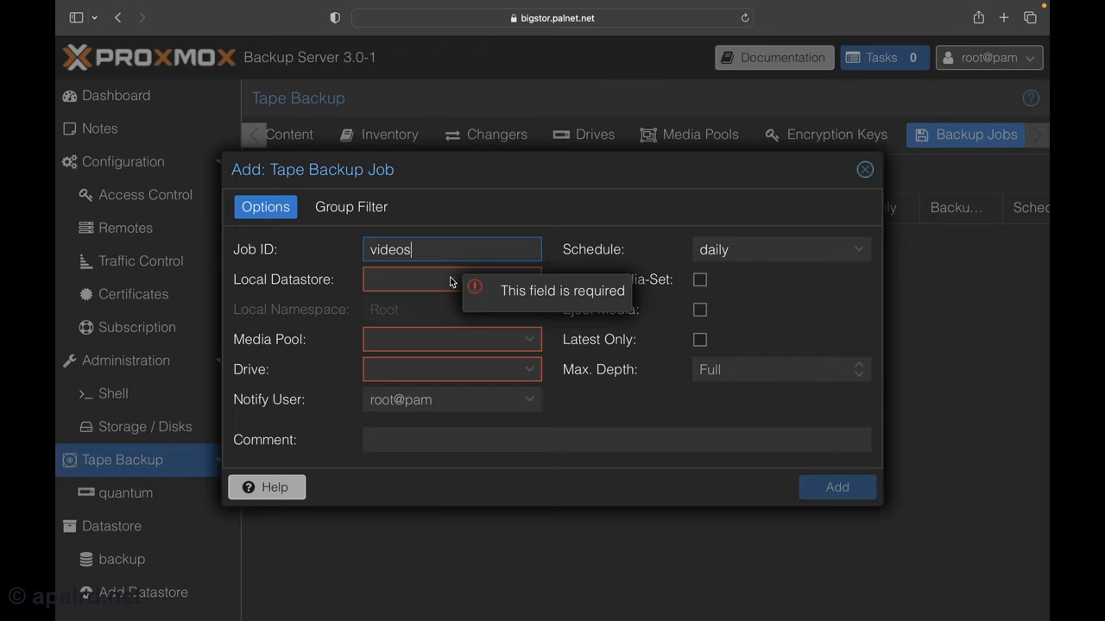
left_click(450, 278)
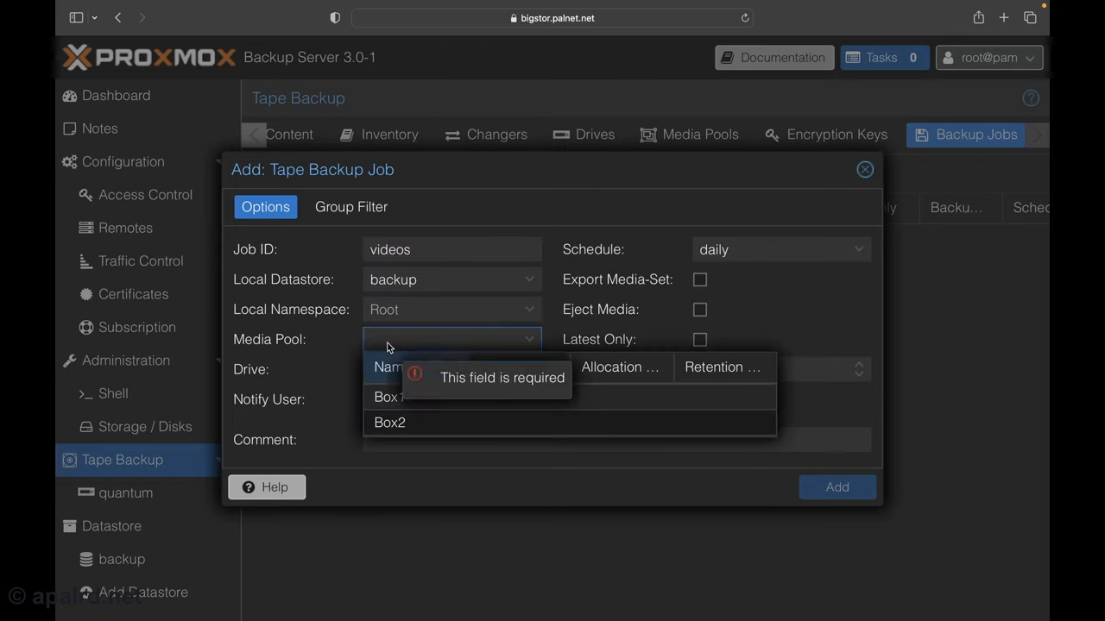
left_click(388, 396)
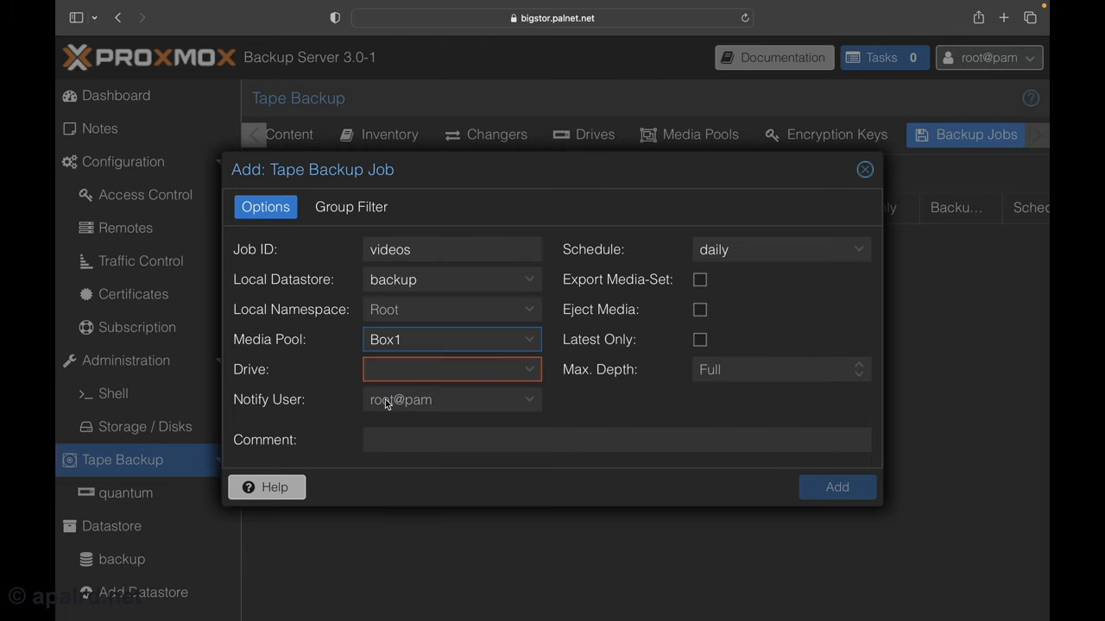
left_click(451, 369)
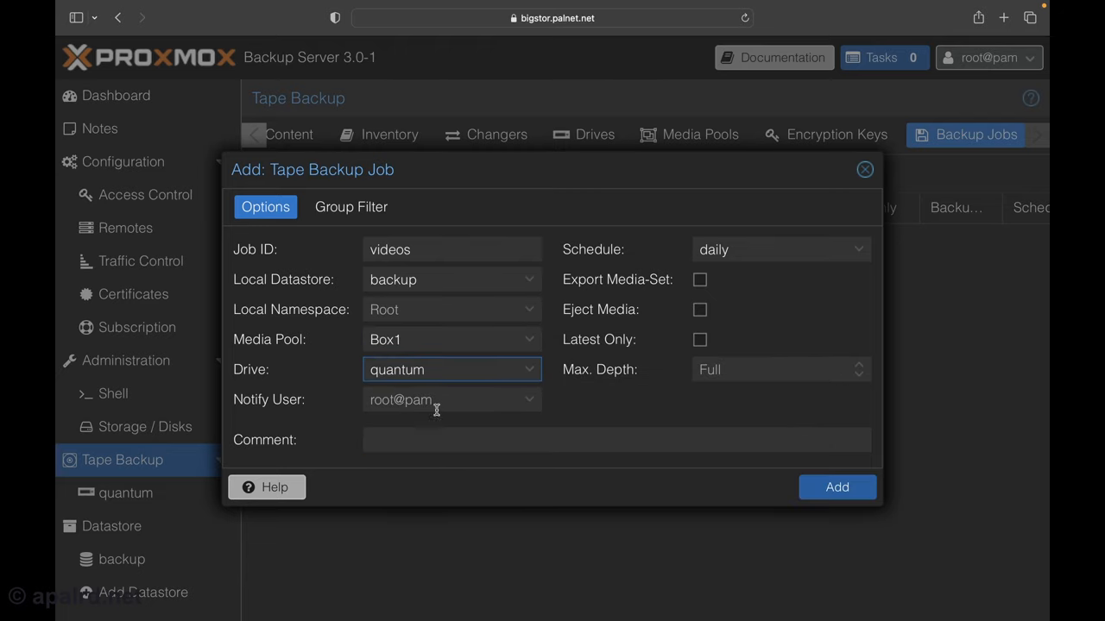
mouse_move(702, 285)
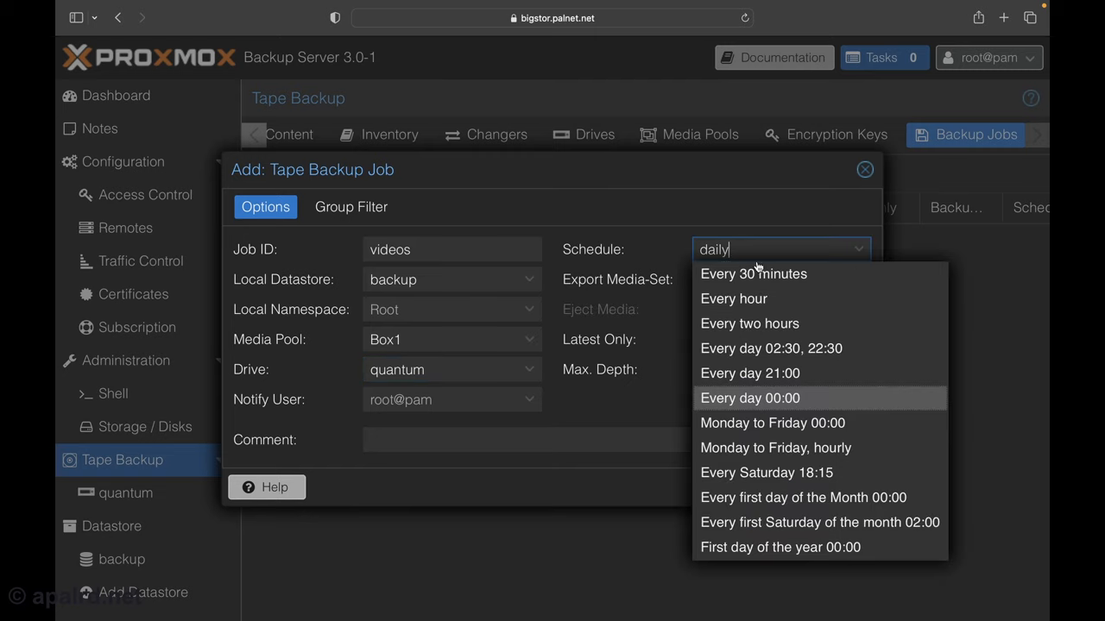
mouse_move(780, 547)
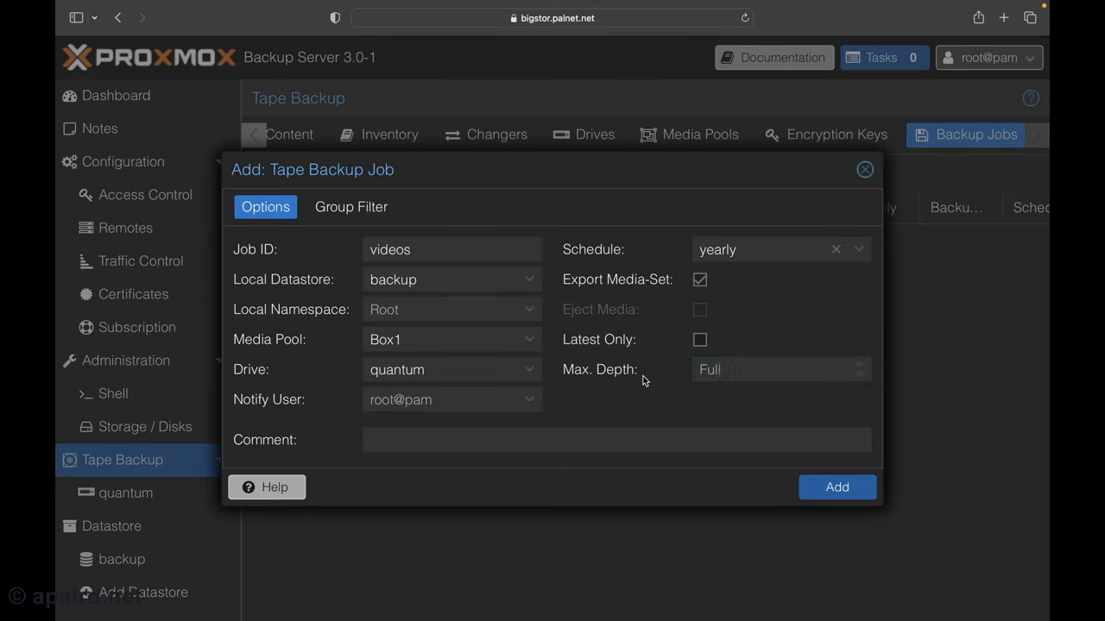
Add group filters host/video and host/projects, then create the videos job
left_click(350, 206)
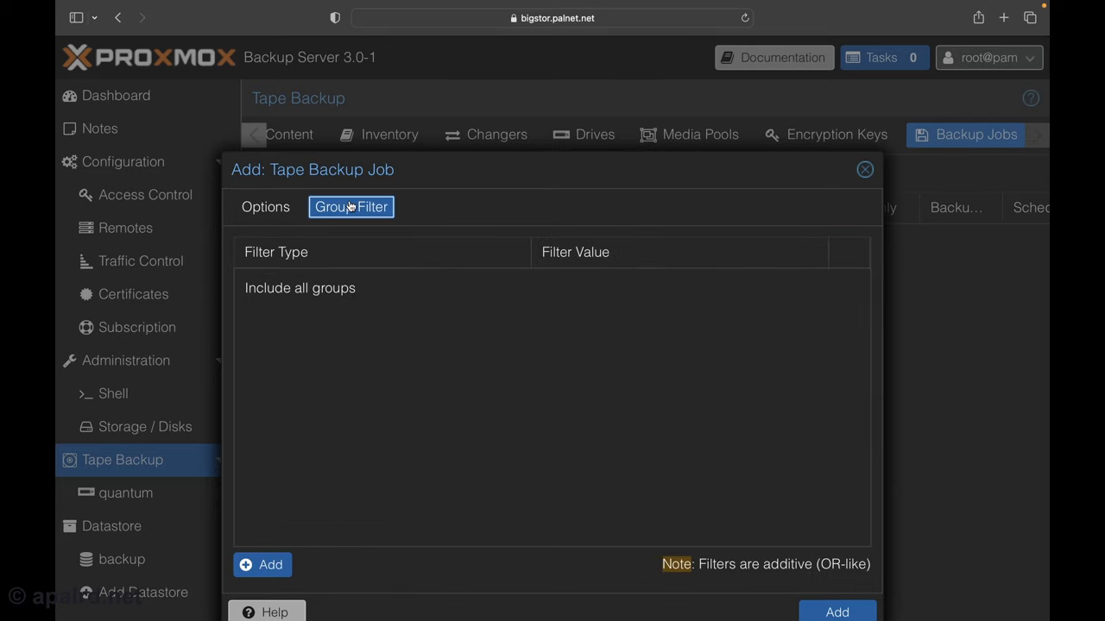
left_click(262, 564)
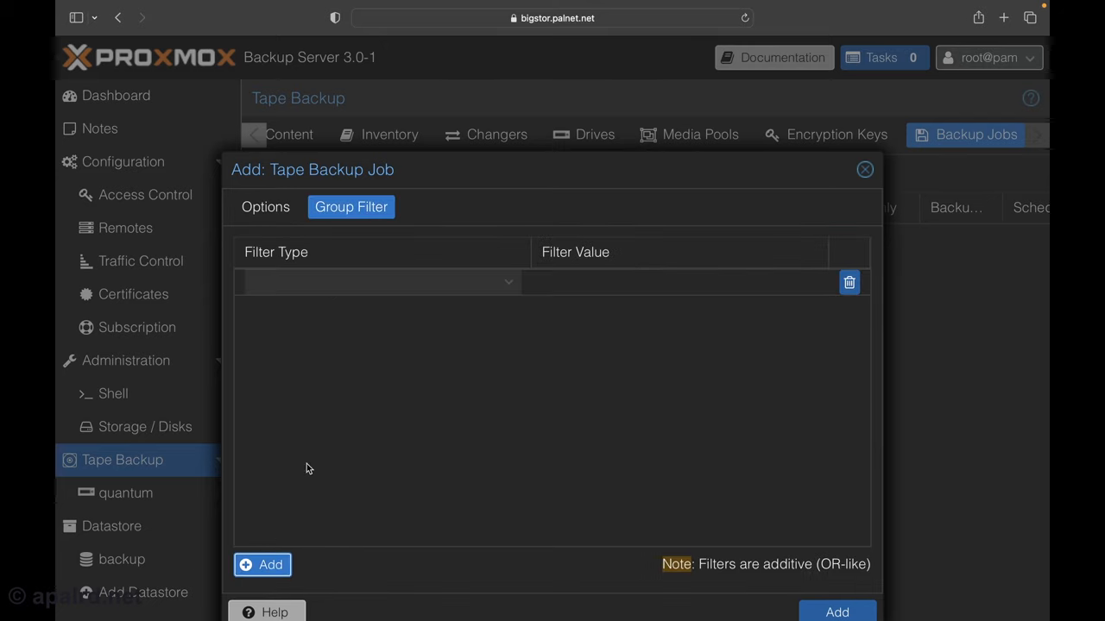
left_click(680, 283)
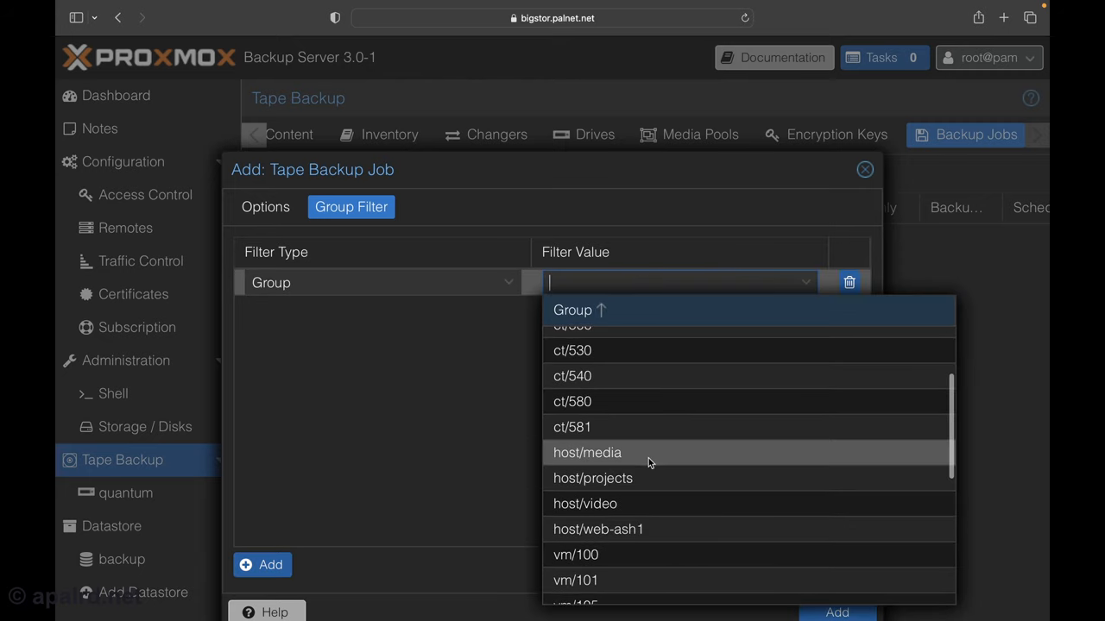
left_click(584, 503)
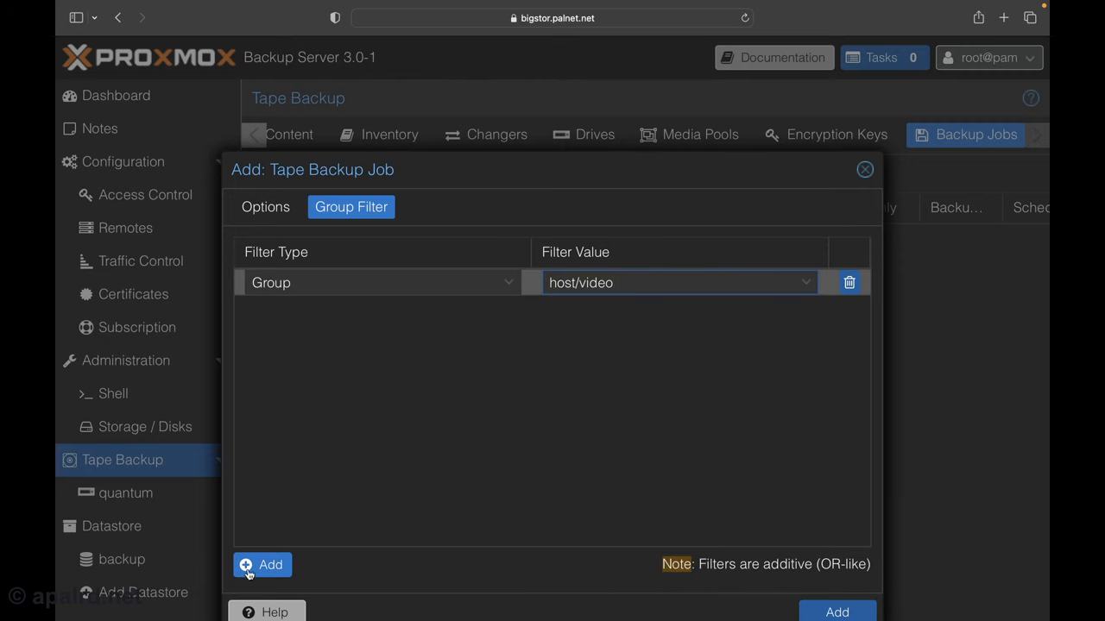
left_click(261, 565)
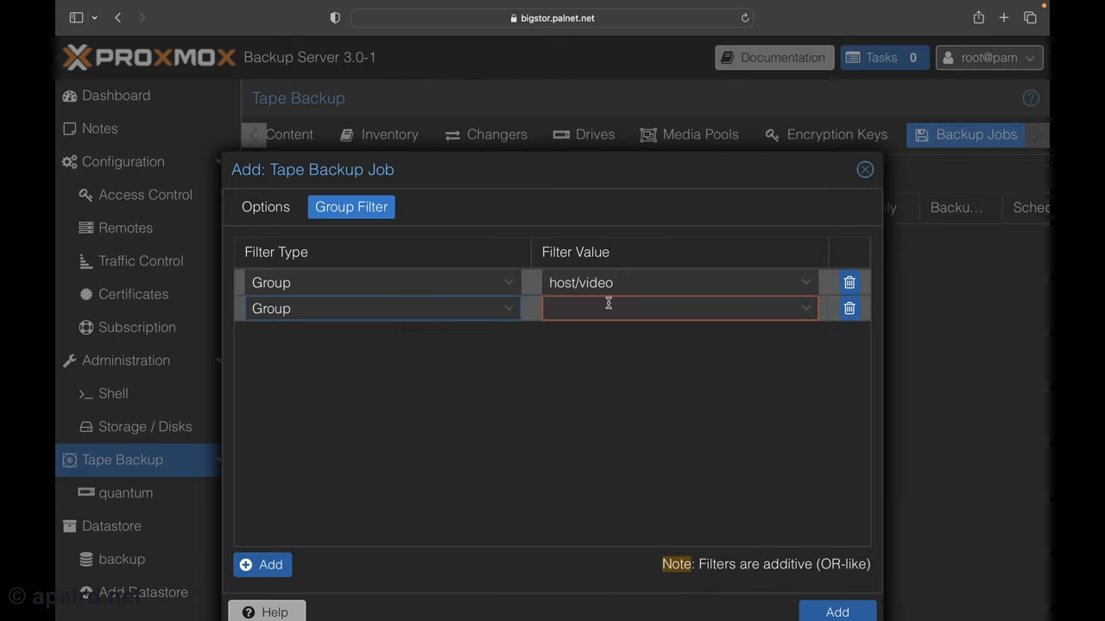
left_click(679, 308)
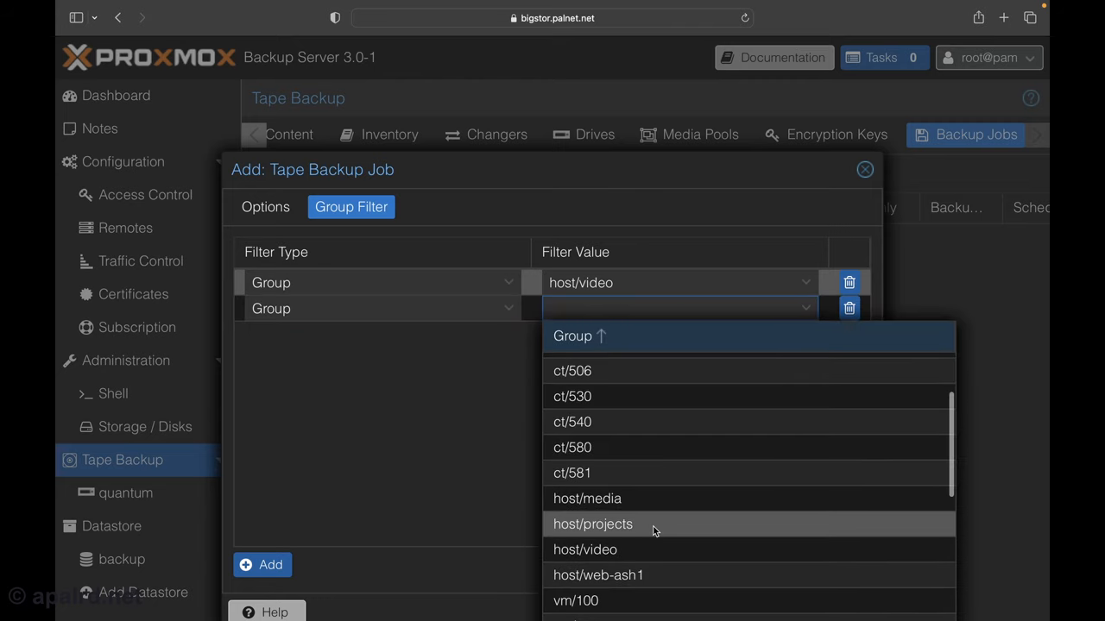
left_click(592, 524)
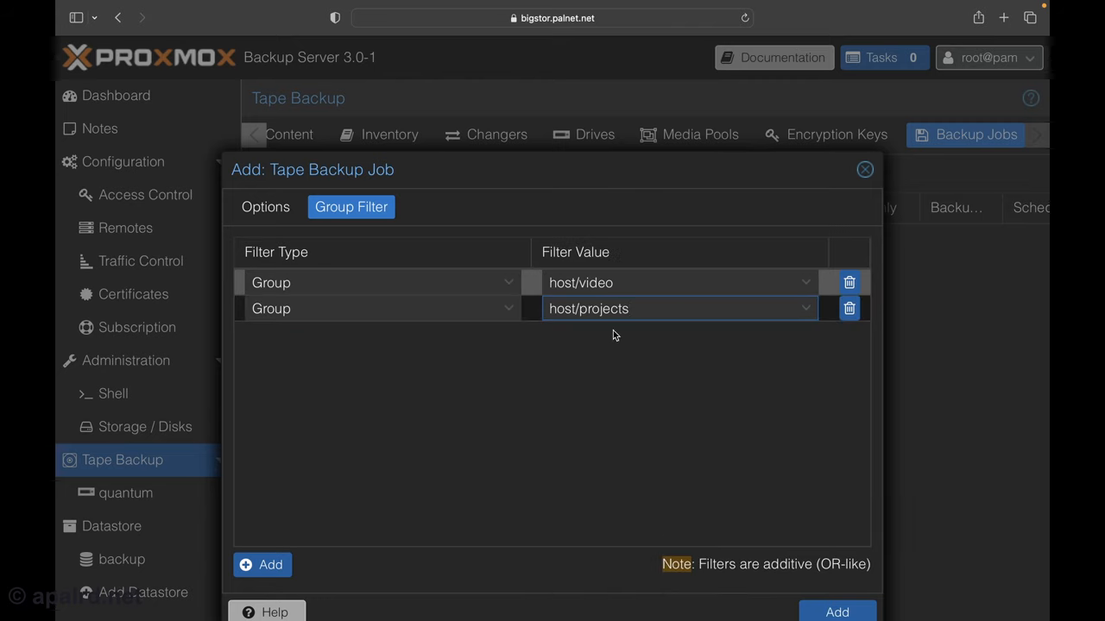
left_click(835, 612)
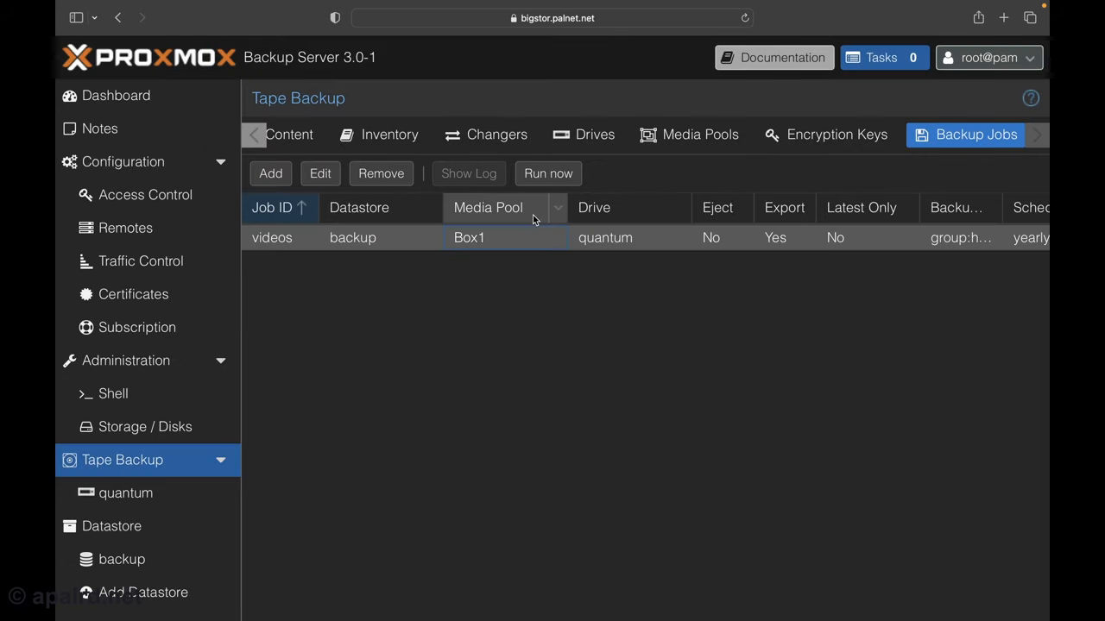
Check the tape inventory, then switch the videos job's media pool to Box2
left_click(389, 134)
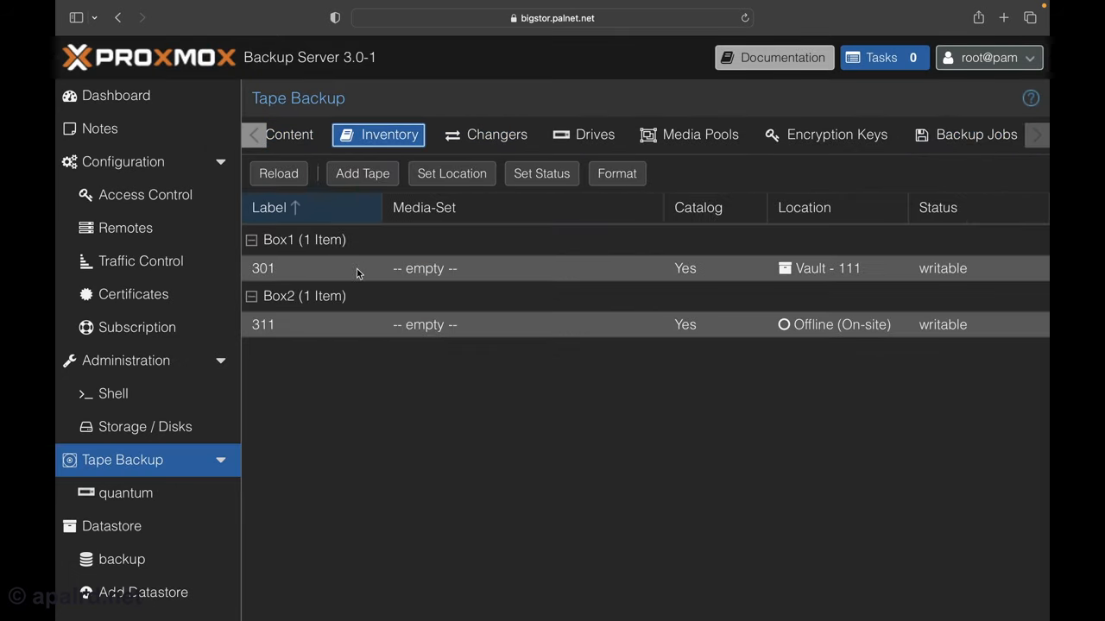
mouse_move(826, 135)
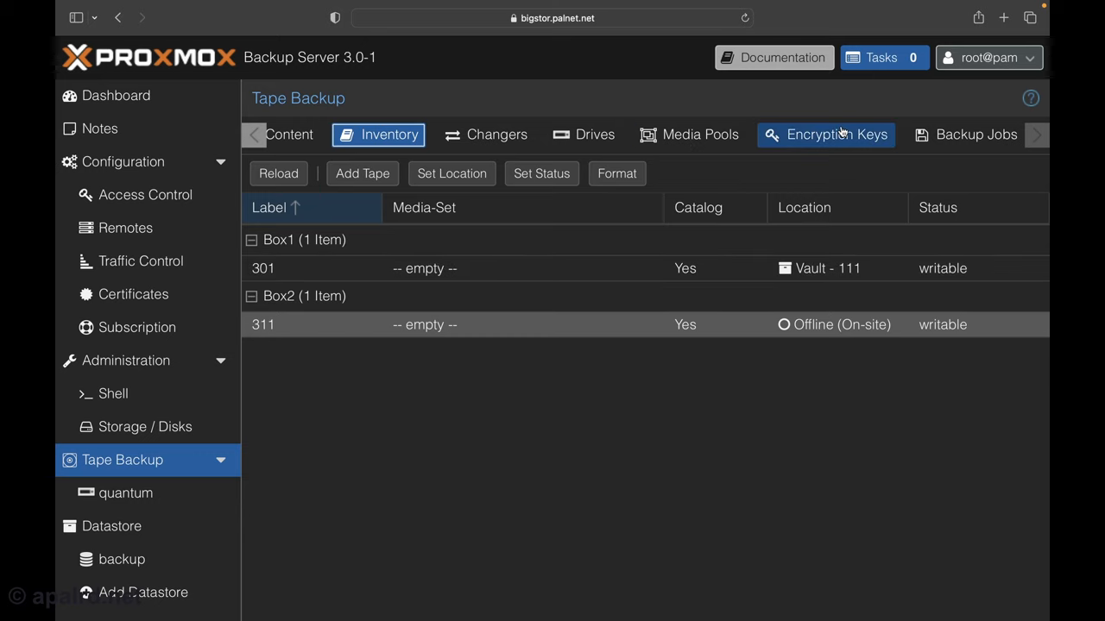
left_click(974, 134)
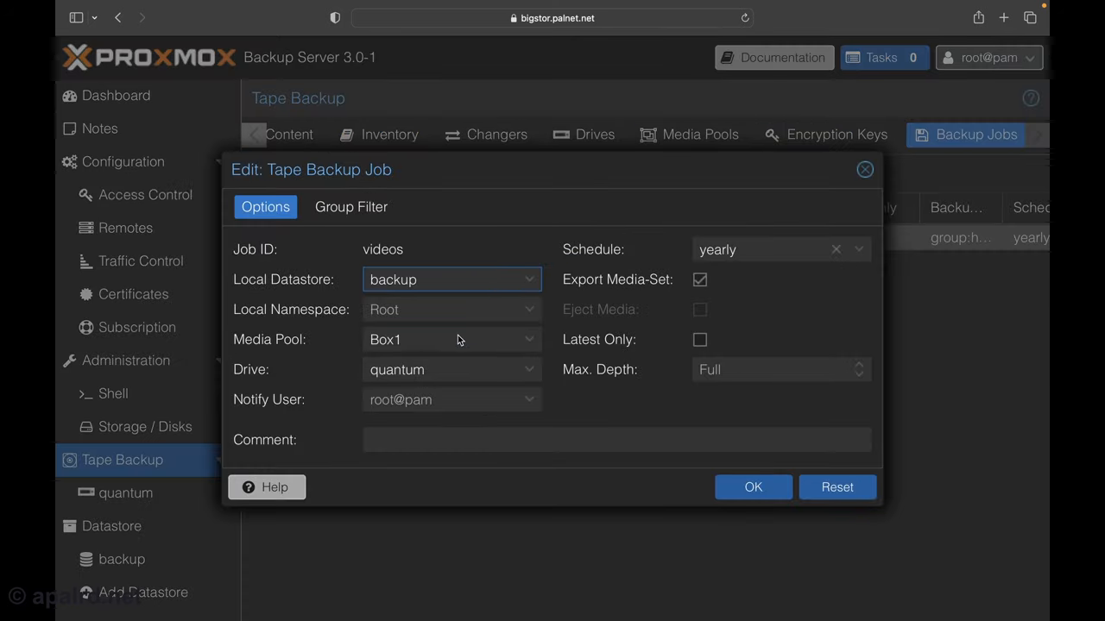
left_click(753, 487)
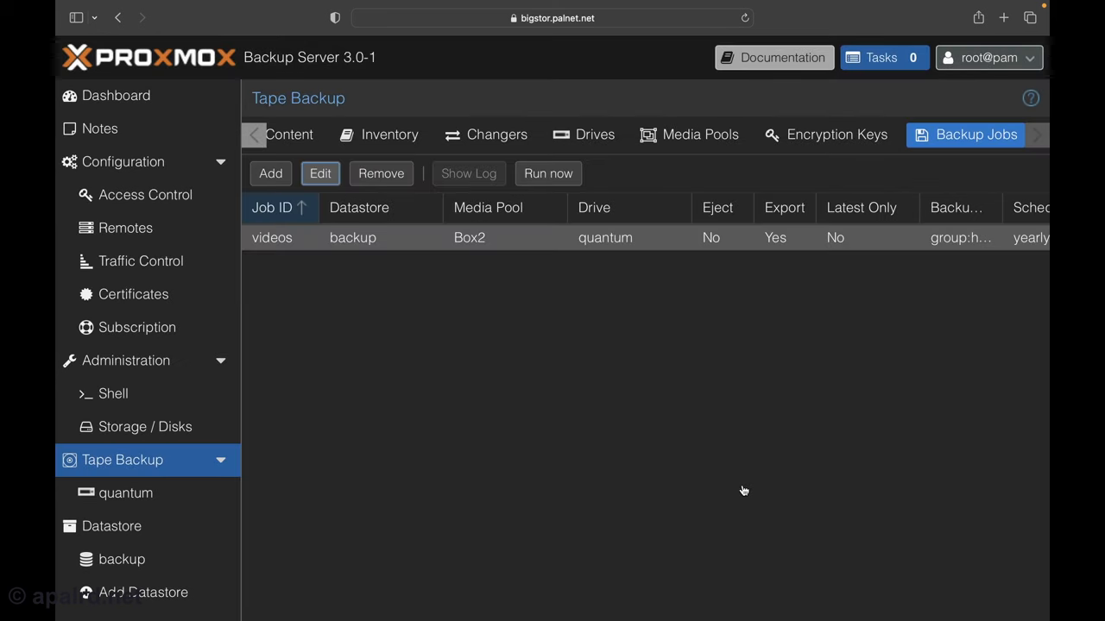
Run the videos job now and follow its task log until 1723 chunks reach tape 311
left_click(548, 173)
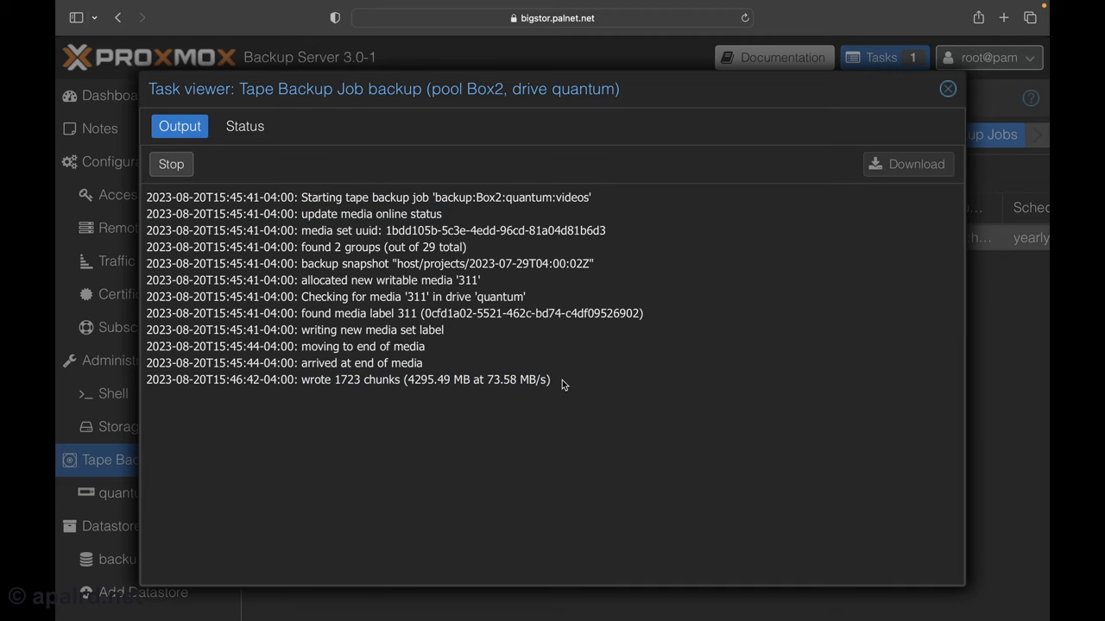
double_click(501, 380)
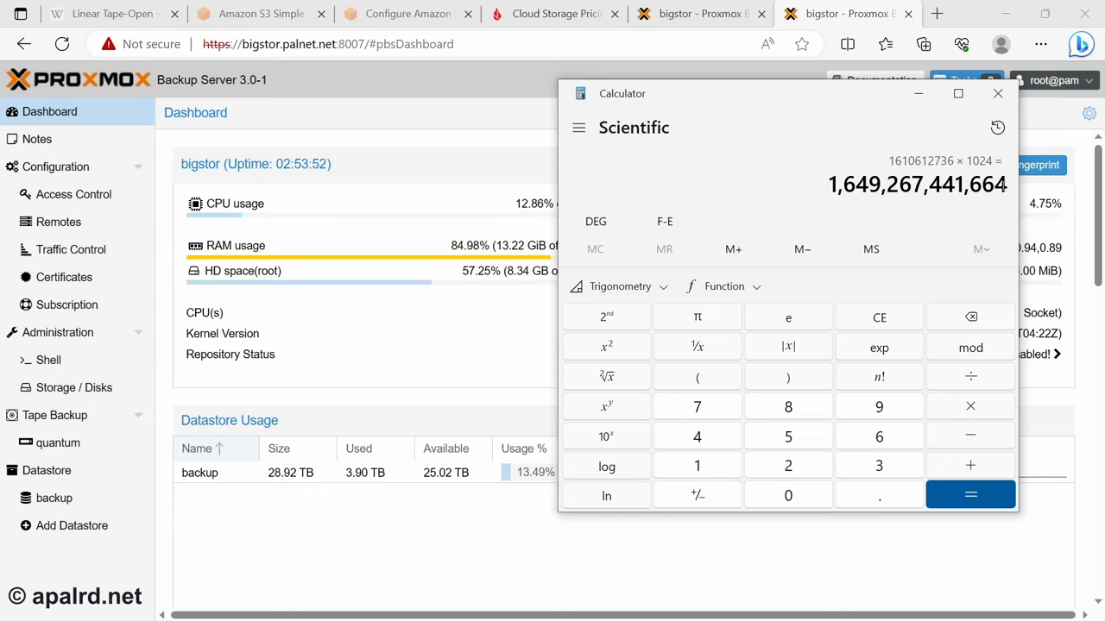
Multiply 1,649,267,441,664 by a new bracketed factor in Calculator
left_click(696, 377)
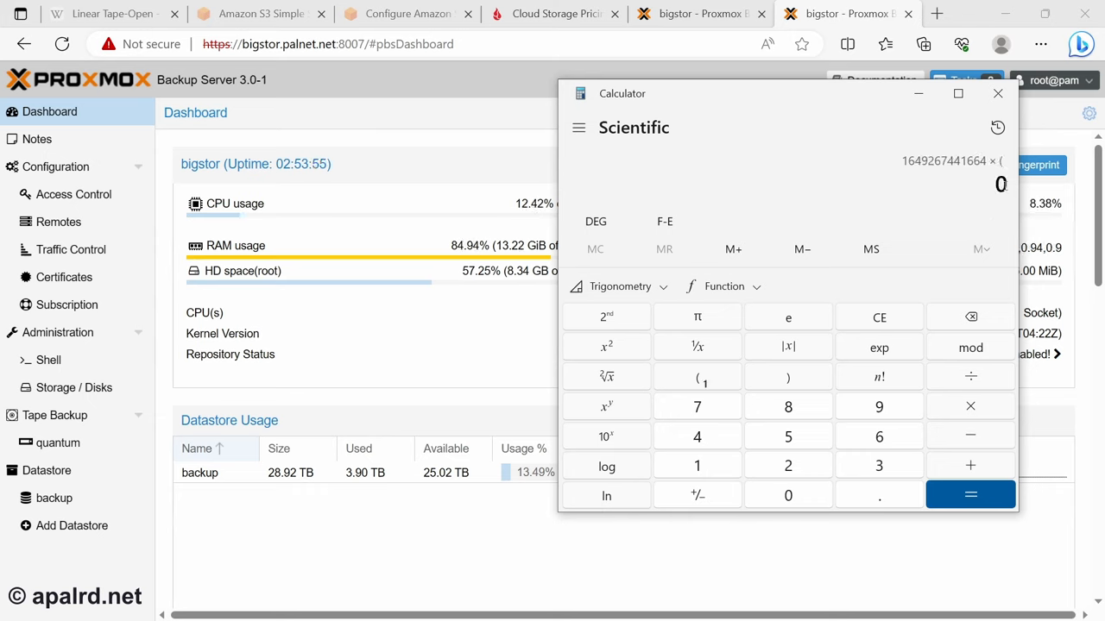